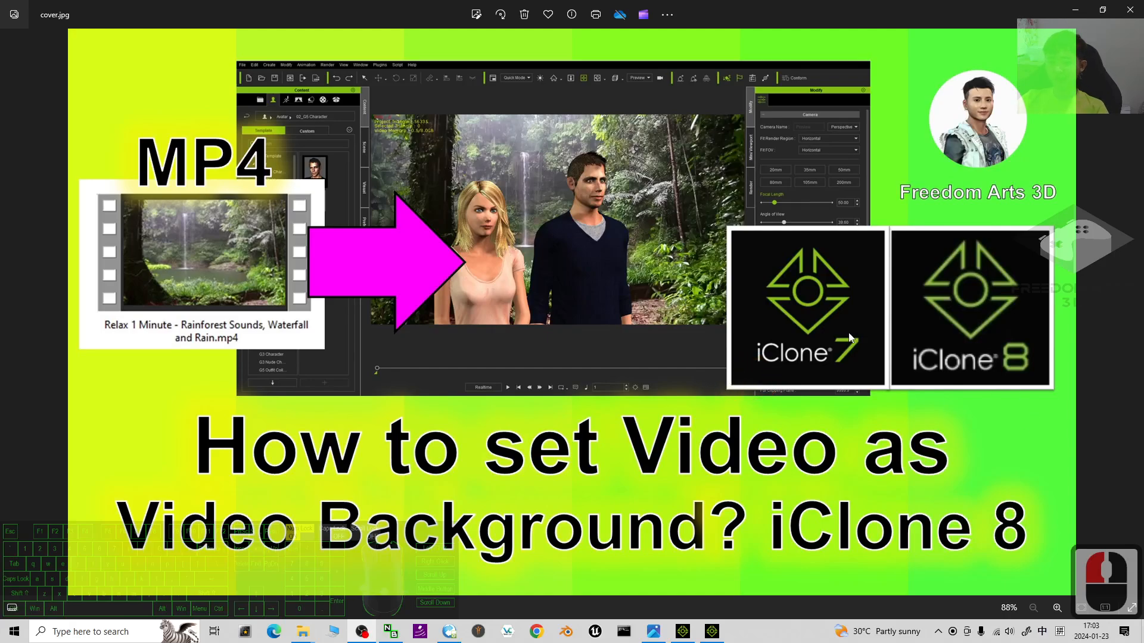
pyautogui.moveTo(454, 371)
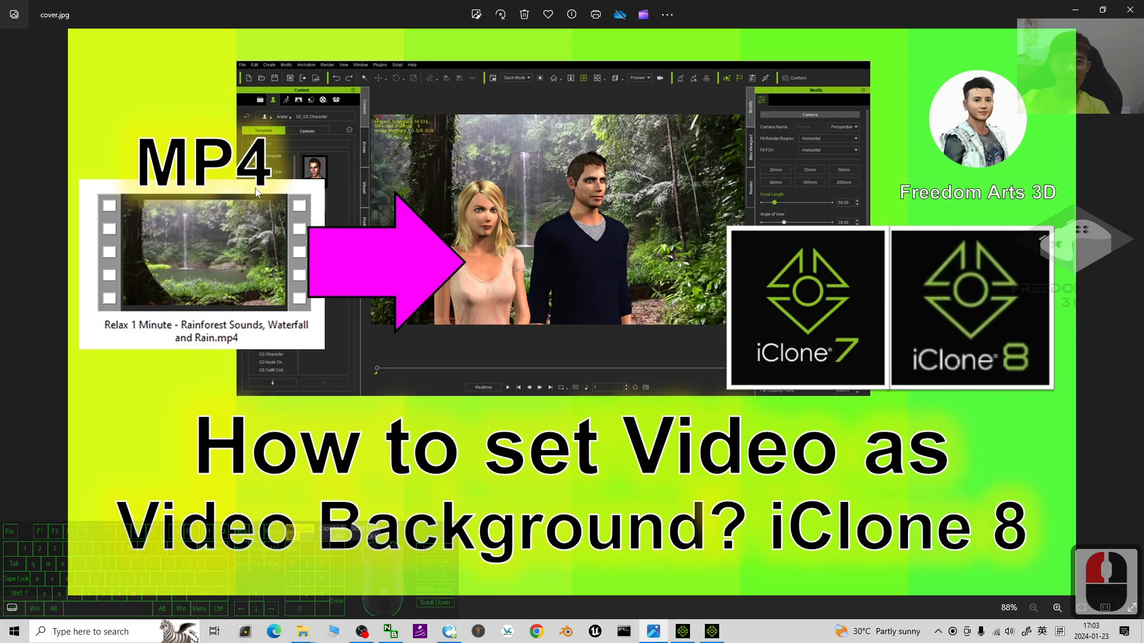
pyautogui.moveTo(531, 206)
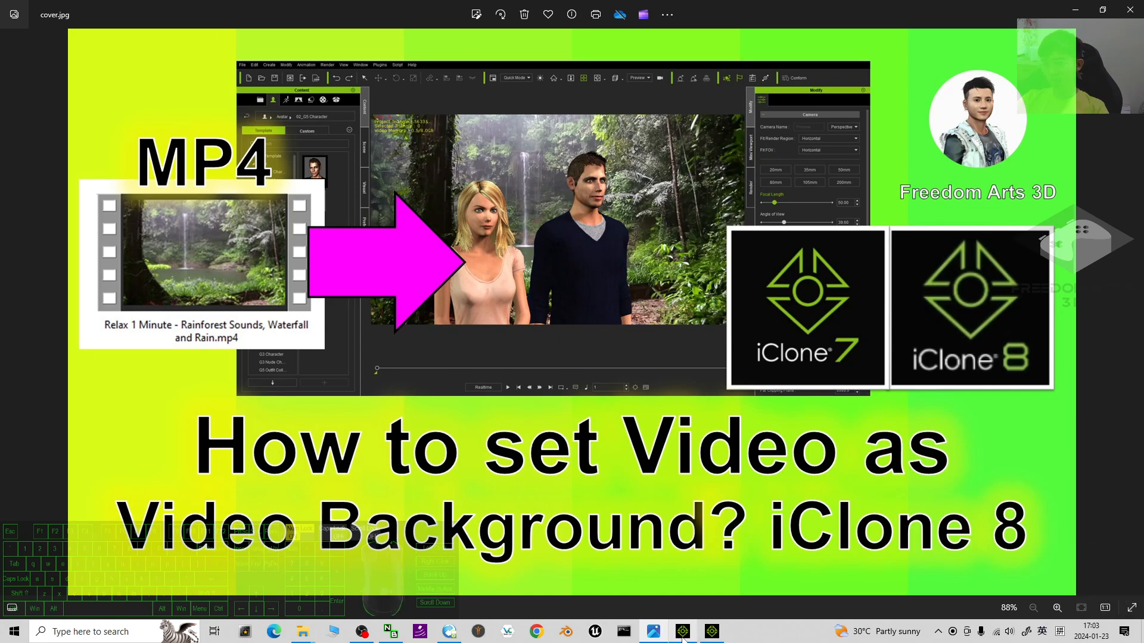
# - Close the cover.jpg image in Photos to reveal the iClone 7 rainforest project
pyautogui.click(710, 631)
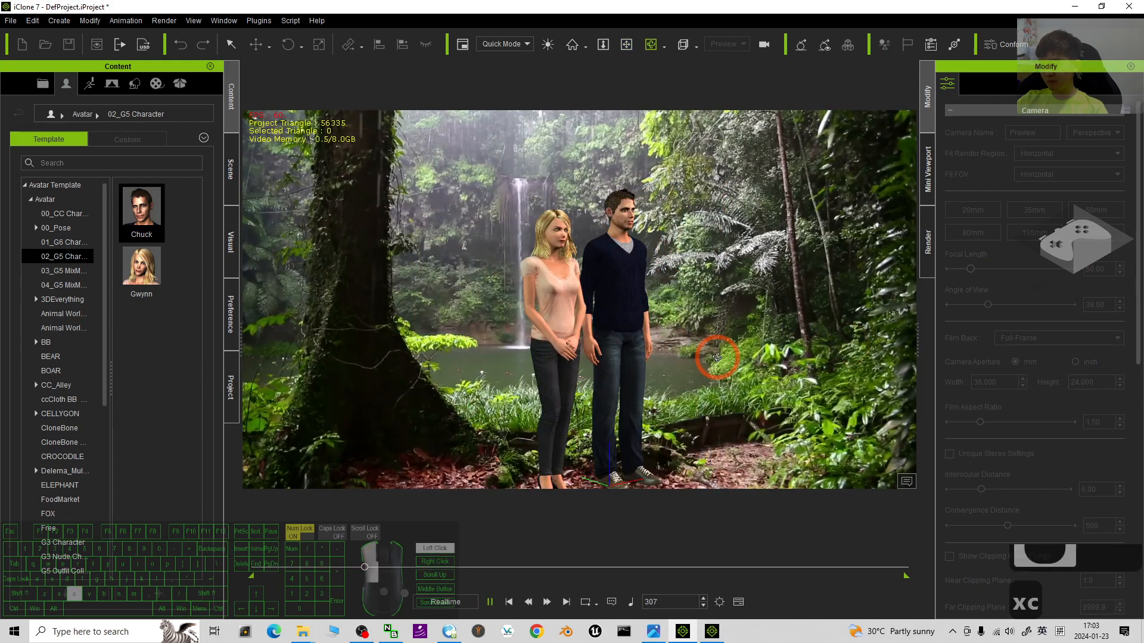
# - Stop the two-character demo playback and rewind it to frame 1
pyautogui.click(490, 602)
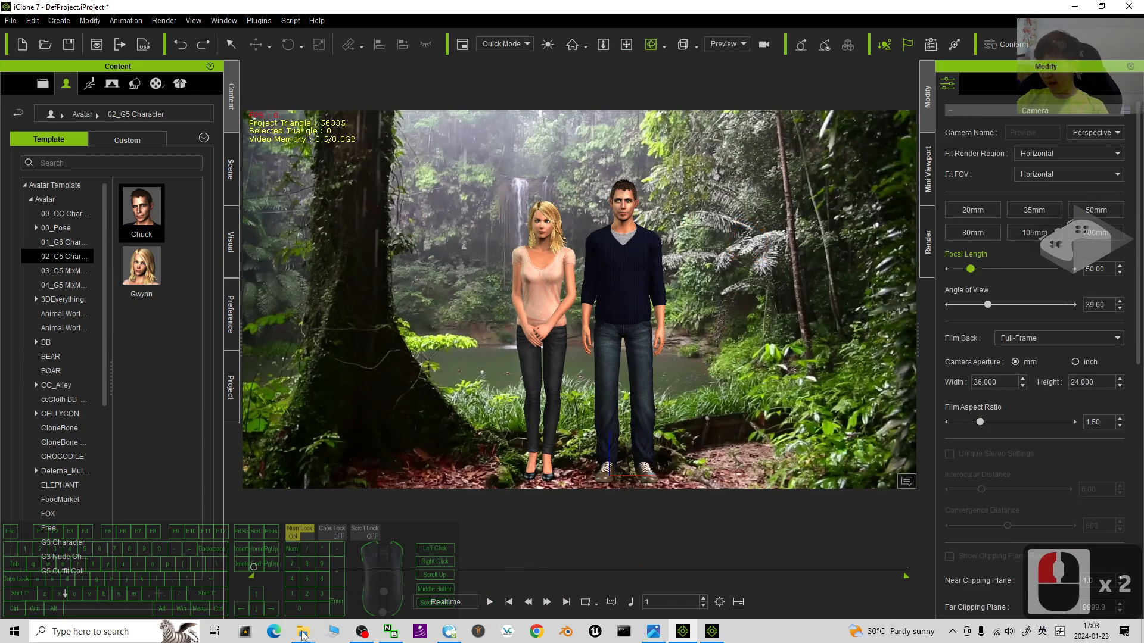
pyautogui.click(303, 632)
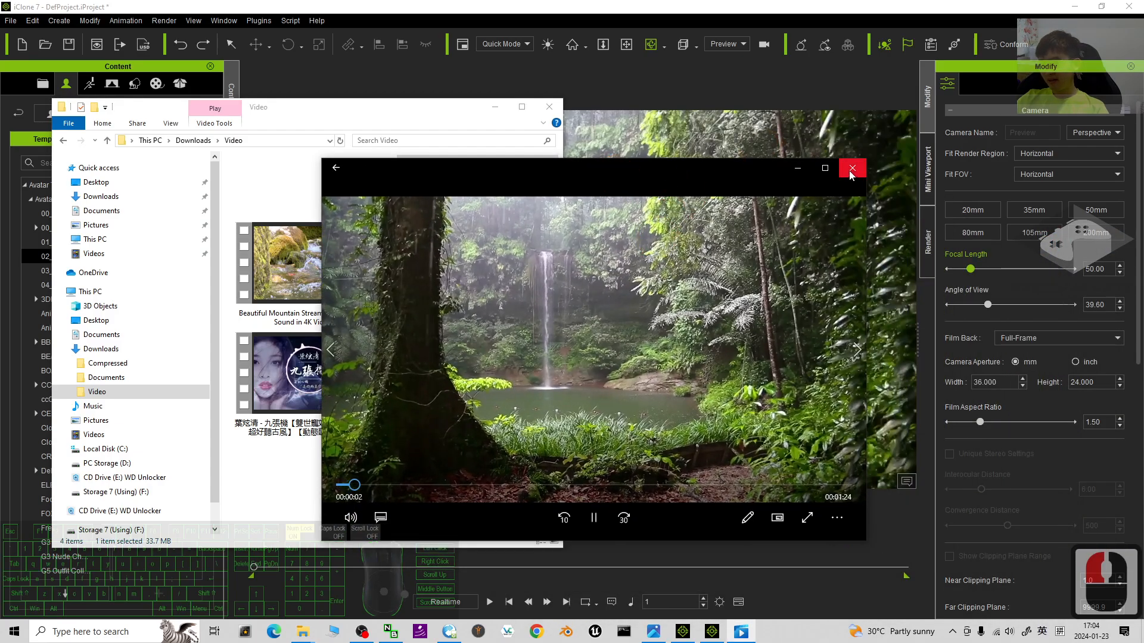
# - Close the rainforest waterfall video preview in Media Player
pyautogui.click(852, 168)
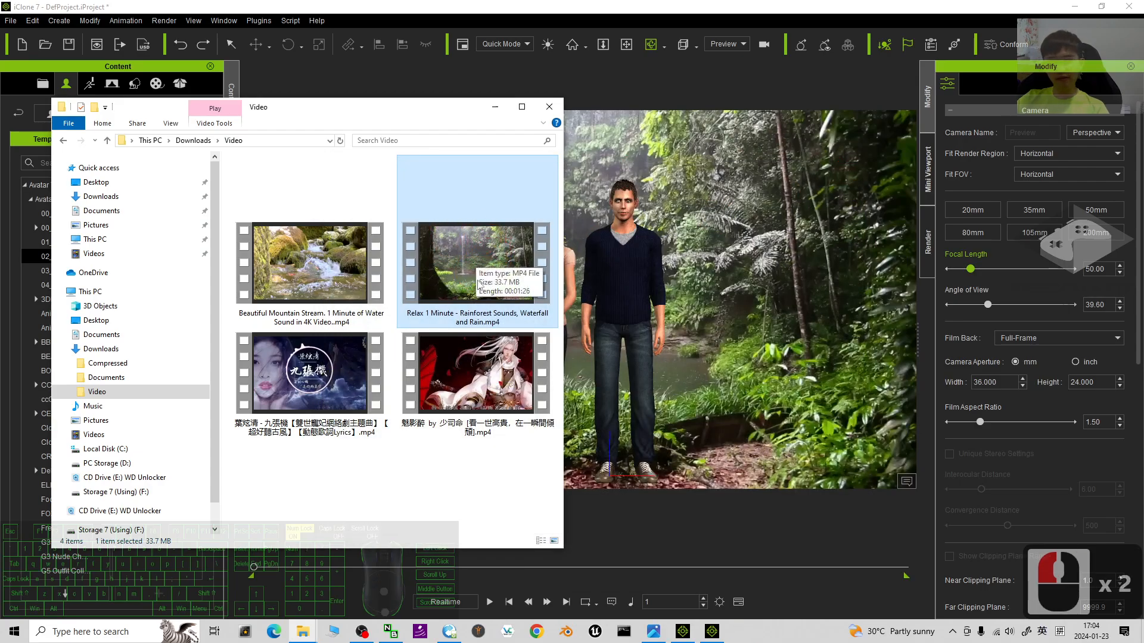
pyautogui.moveTo(495, 325)
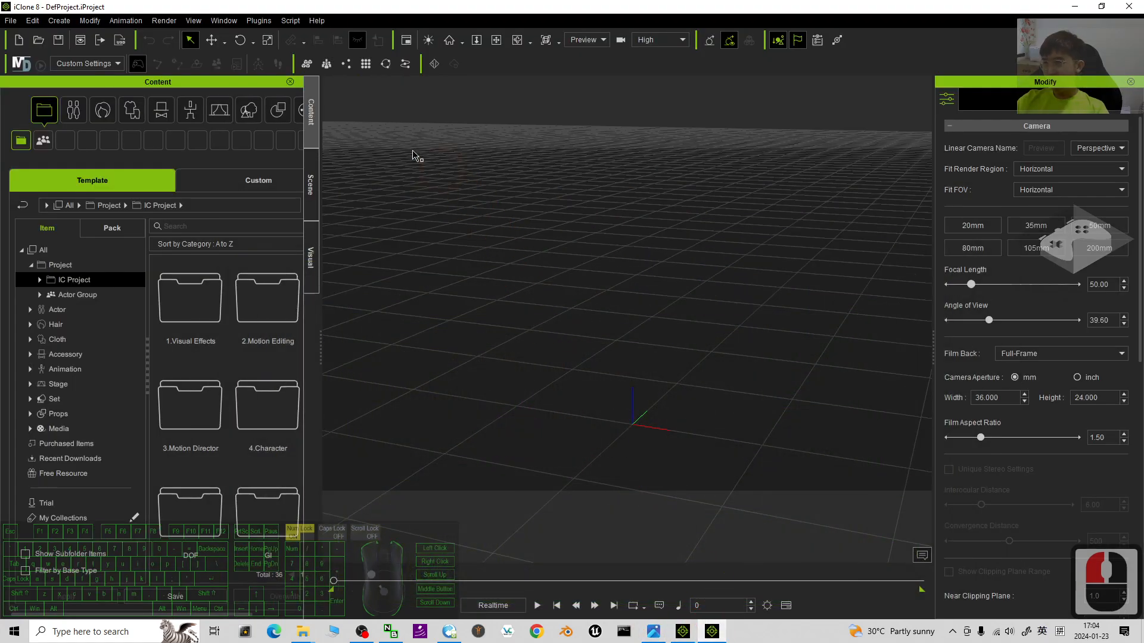
pyautogui.moveTo(581, 303)
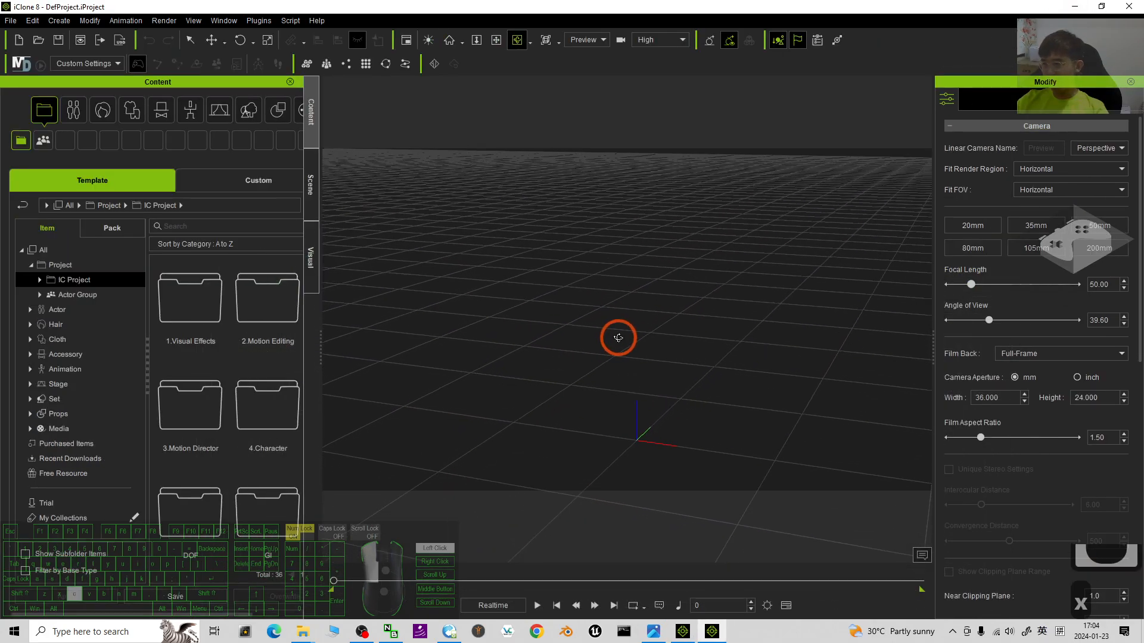
# - Apply the All Panels workspace, close Timeline and Curve Editor, and toggle the Visual panel
pyautogui.click(224, 20)
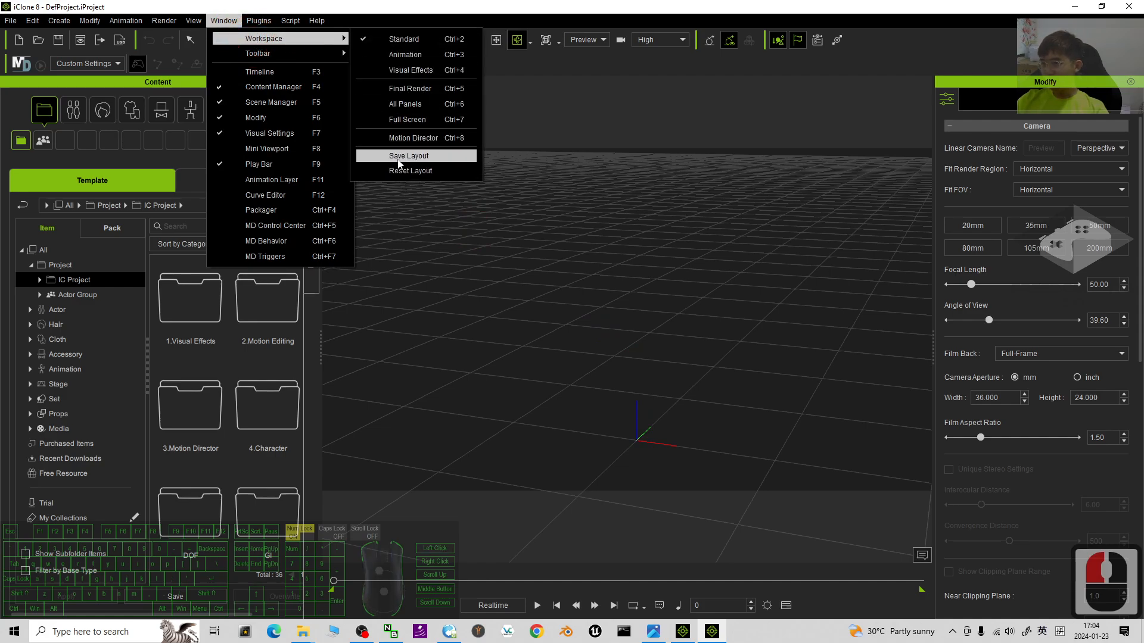
pyautogui.moveTo(408, 107)
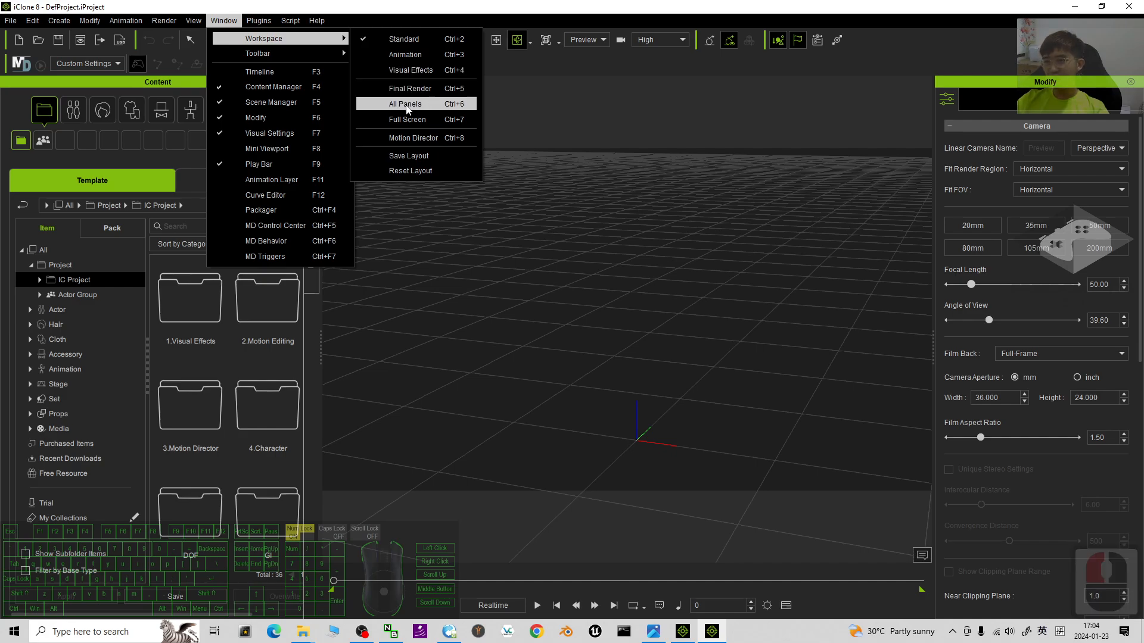
pyautogui.click(405, 103)
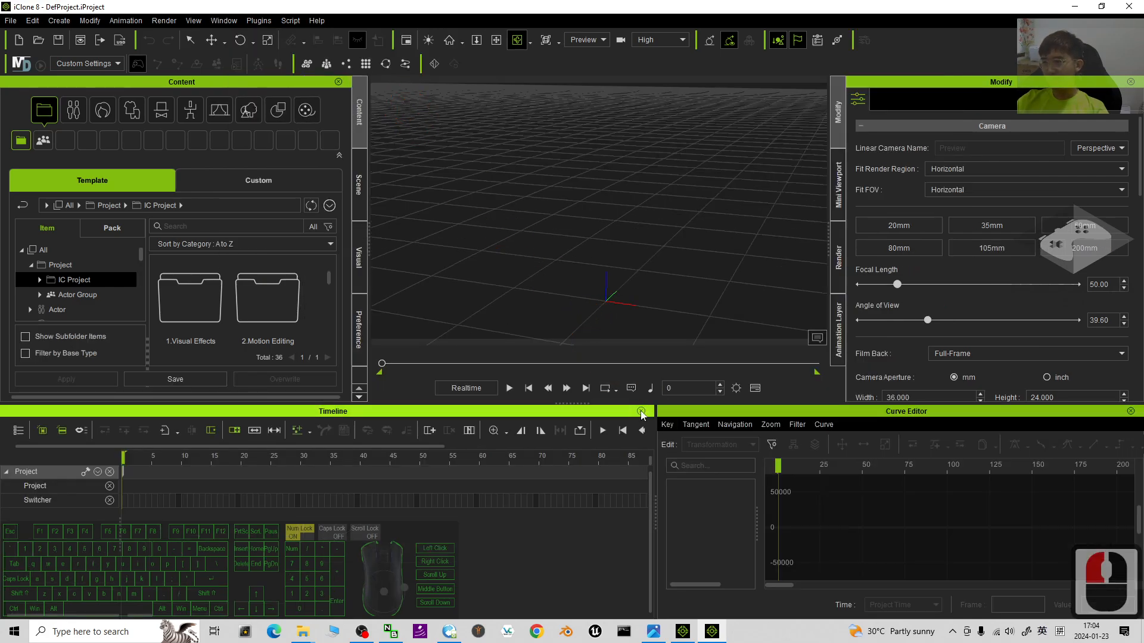
pyautogui.click(641, 411)
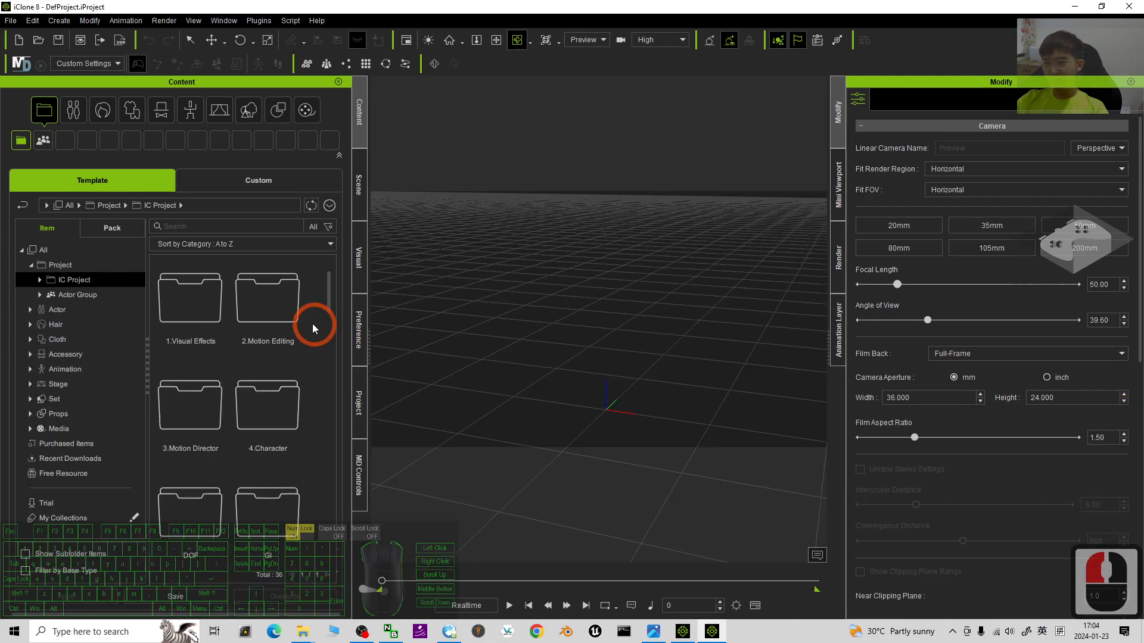
pyautogui.click(359, 253)
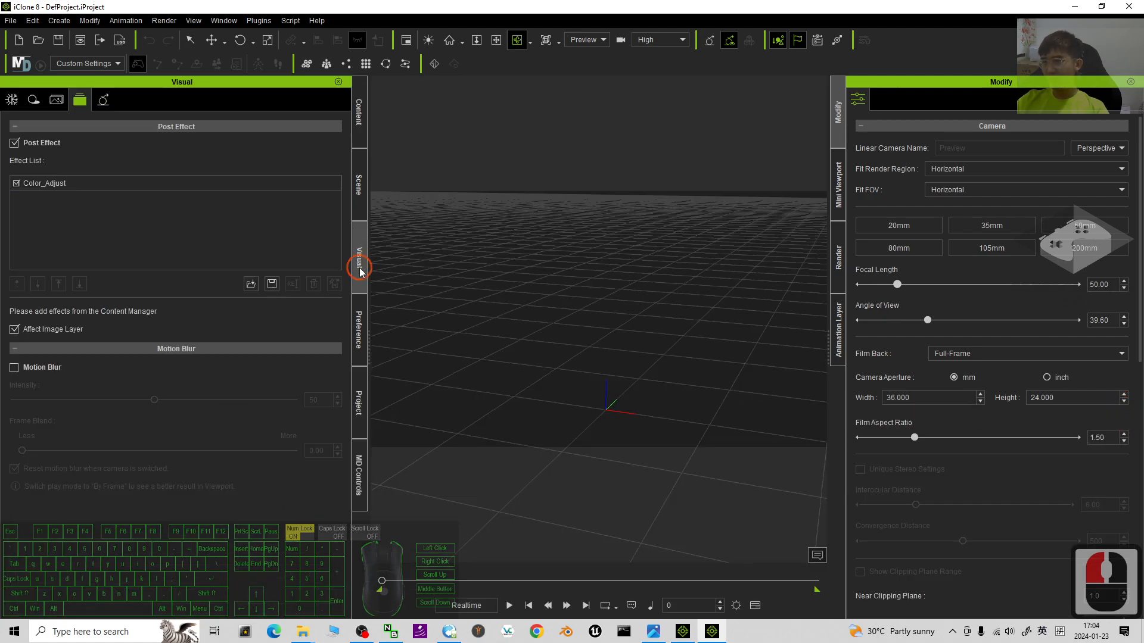
pyautogui.click(359, 112)
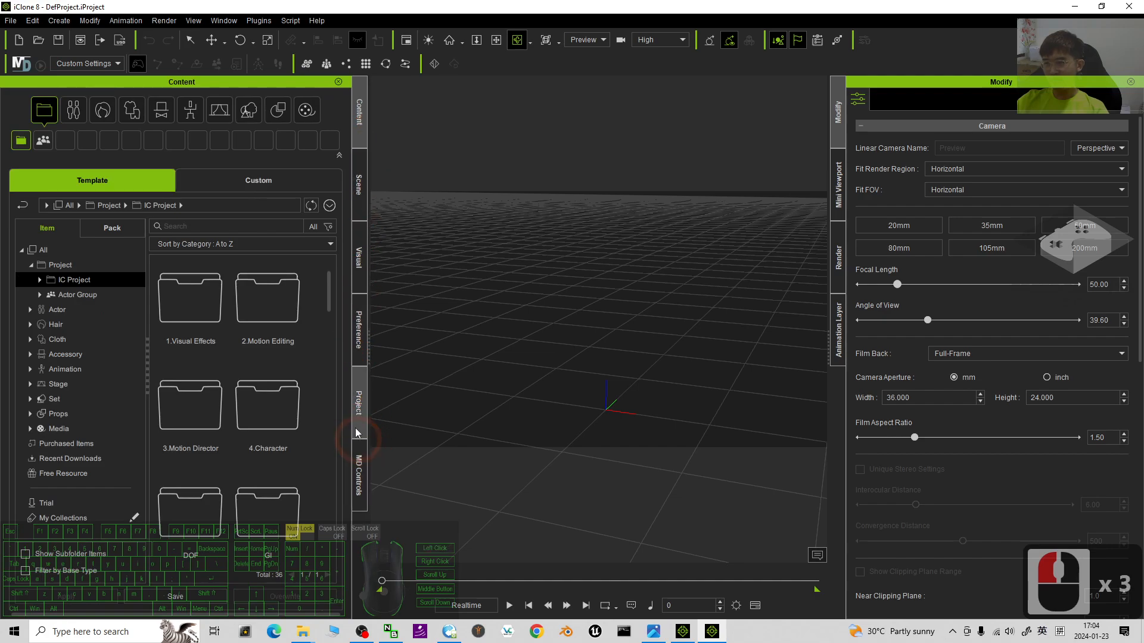
# - Load the rainforest MP4 as the activated 2D background in Project settings
pyautogui.click(358, 405)
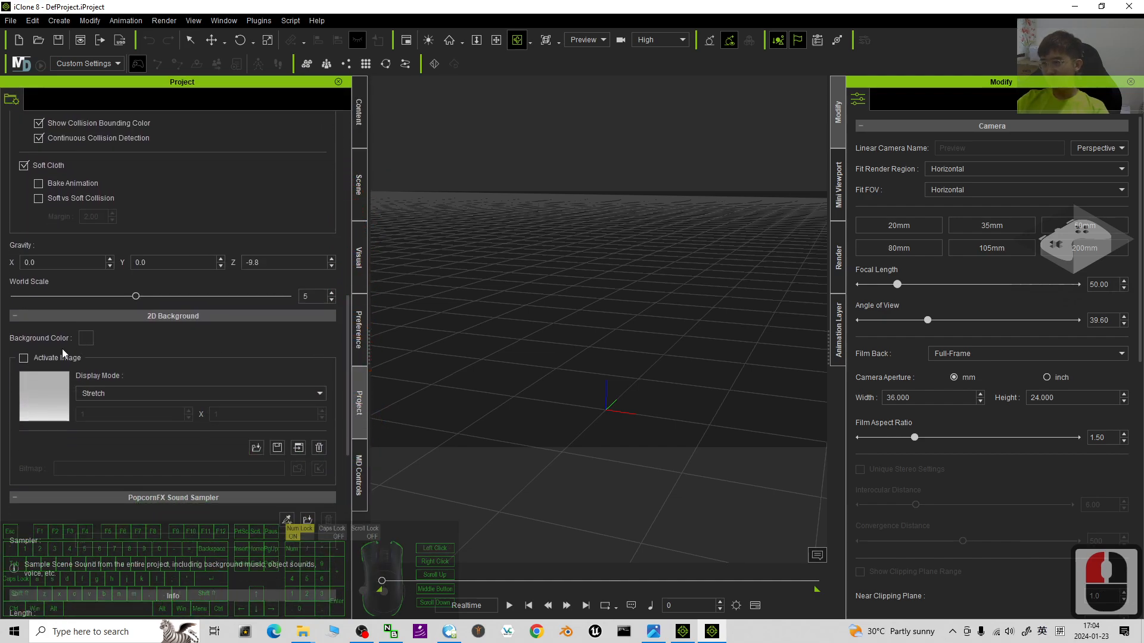
pyautogui.moveTo(218, 414)
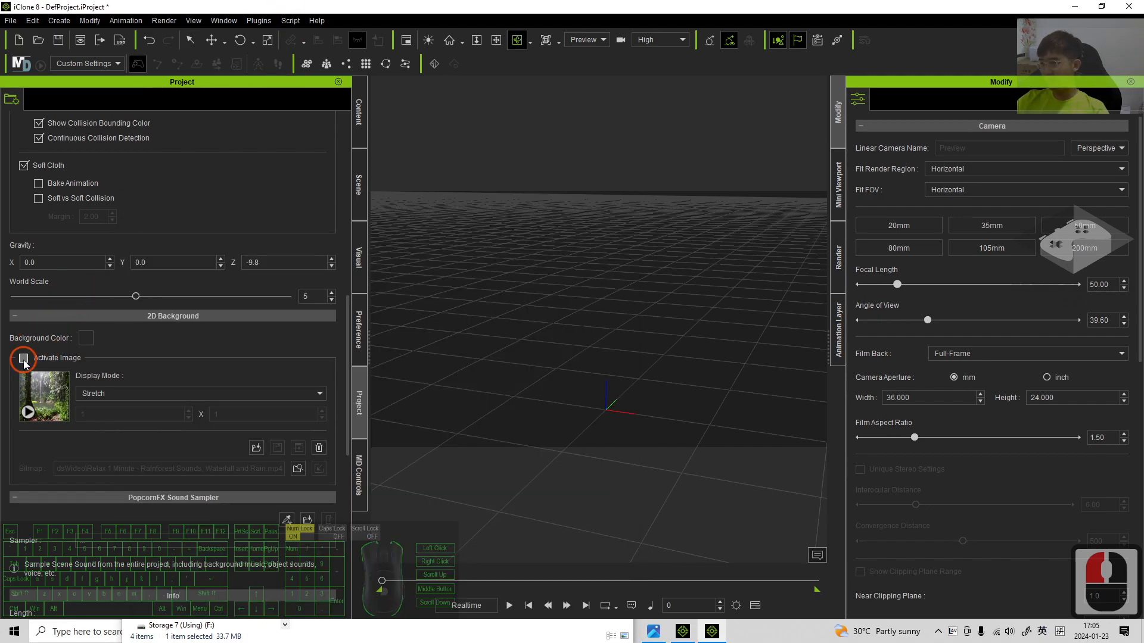
pyautogui.click(25, 358)
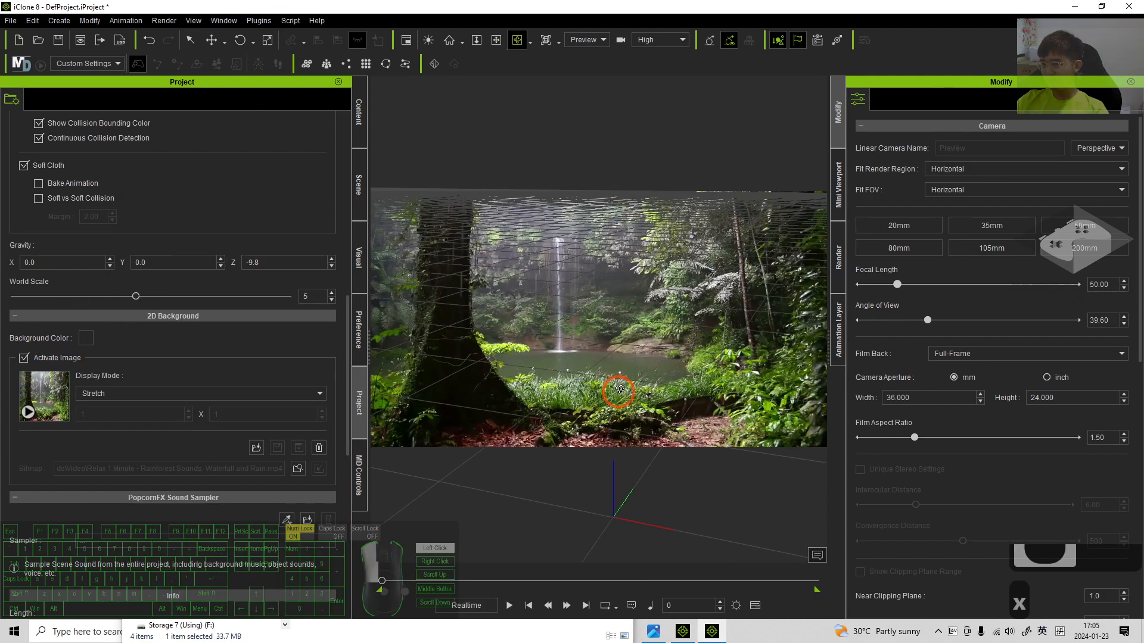
pyautogui.click(509, 606)
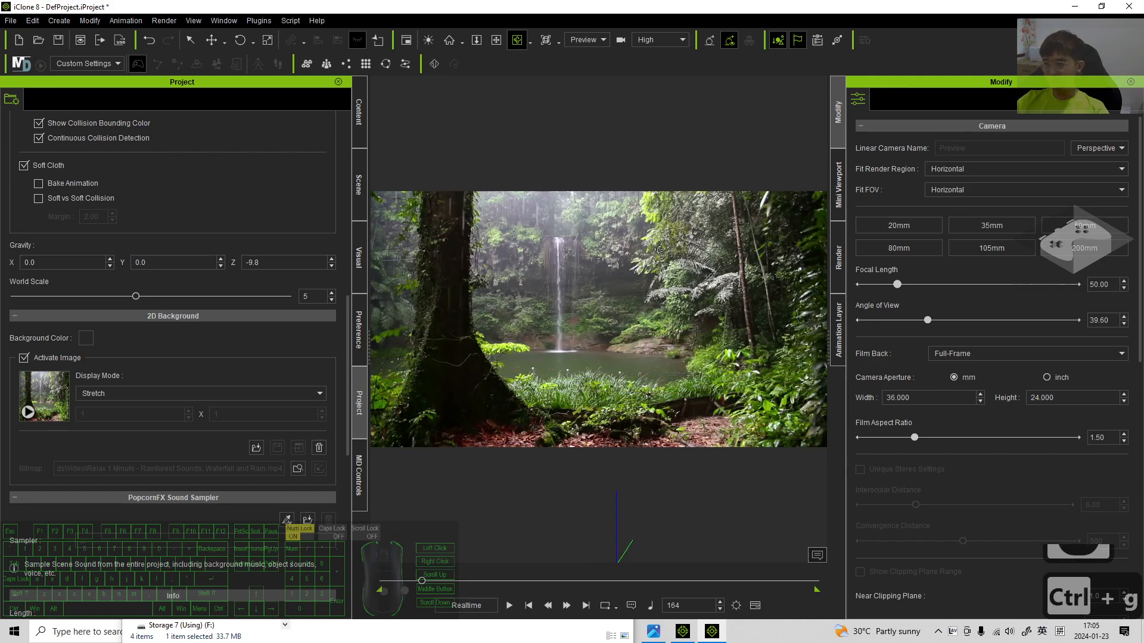
pyautogui.moveTo(619, 394)
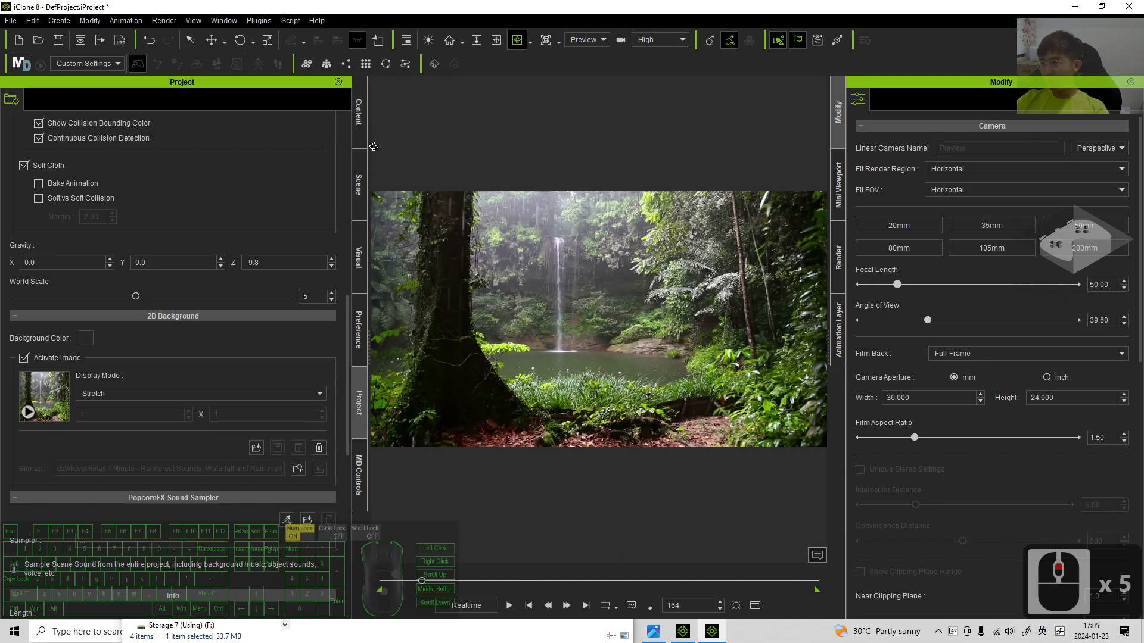
# - Browse Content > Actor > Character > Actorcore and add Party_F_0001 to the scene
pyautogui.click(358, 113)
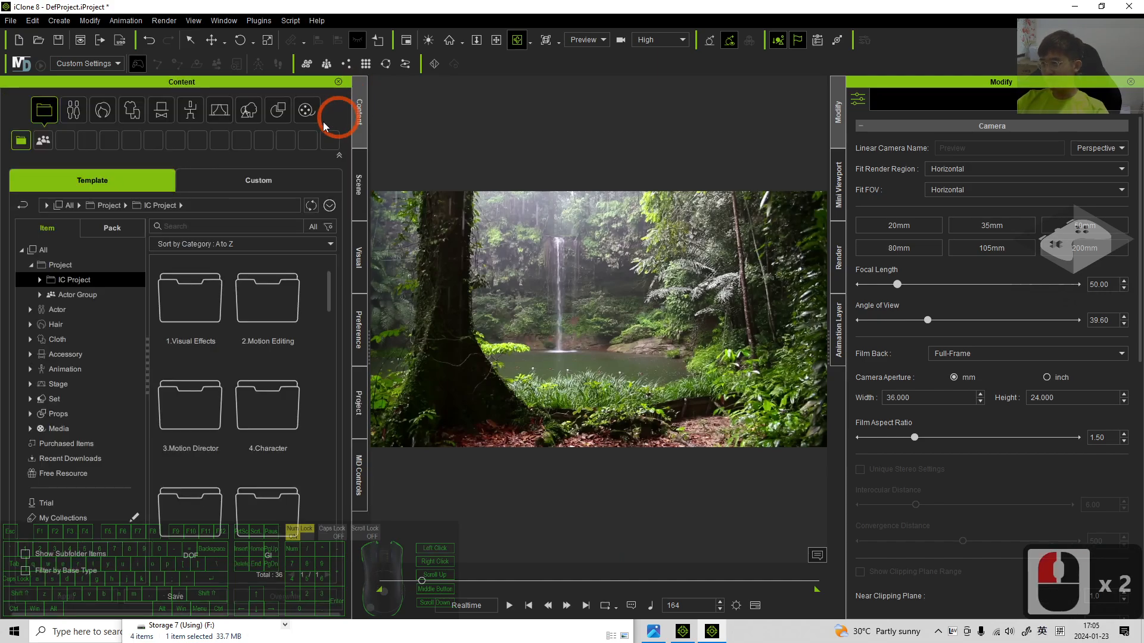
pyautogui.click(73, 110)
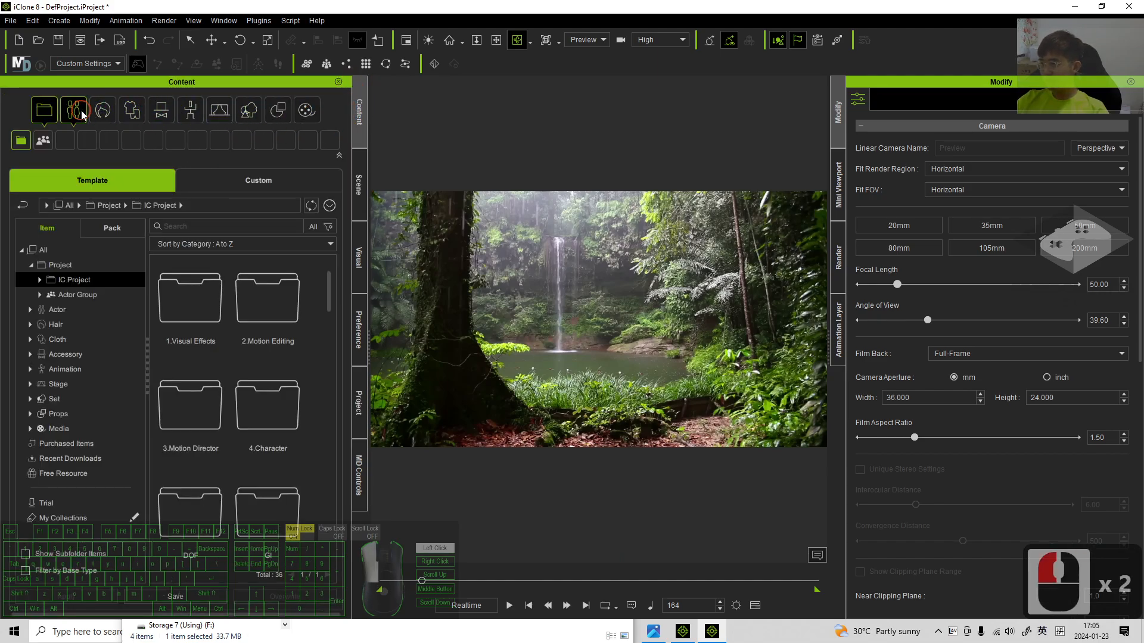
pyautogui.click(74, 111)
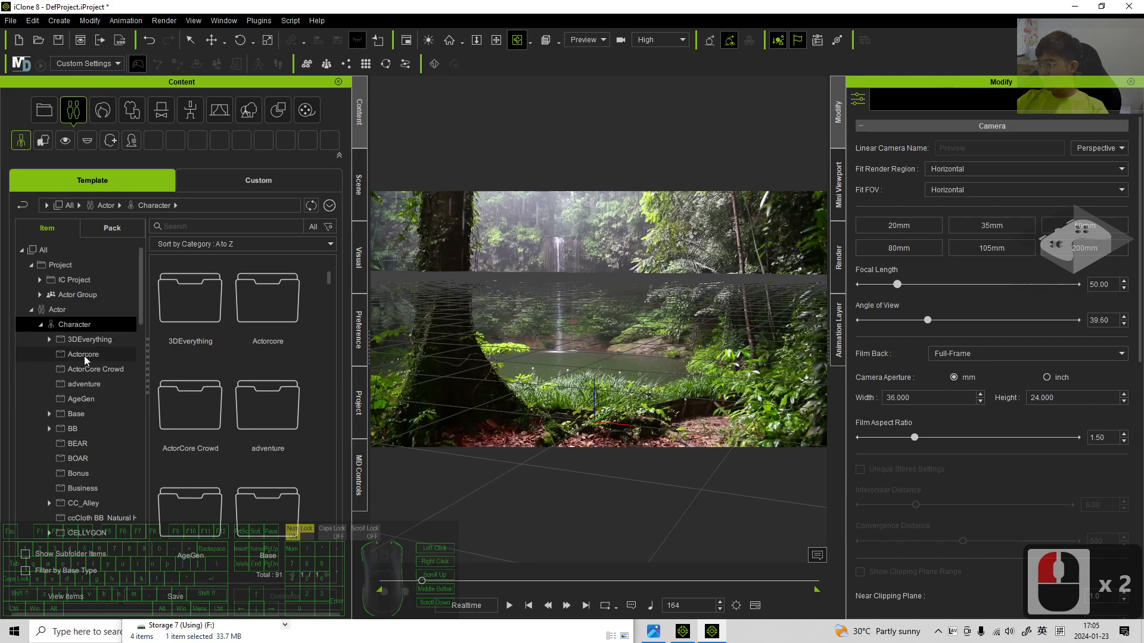
pyautogui.click(82, 355)
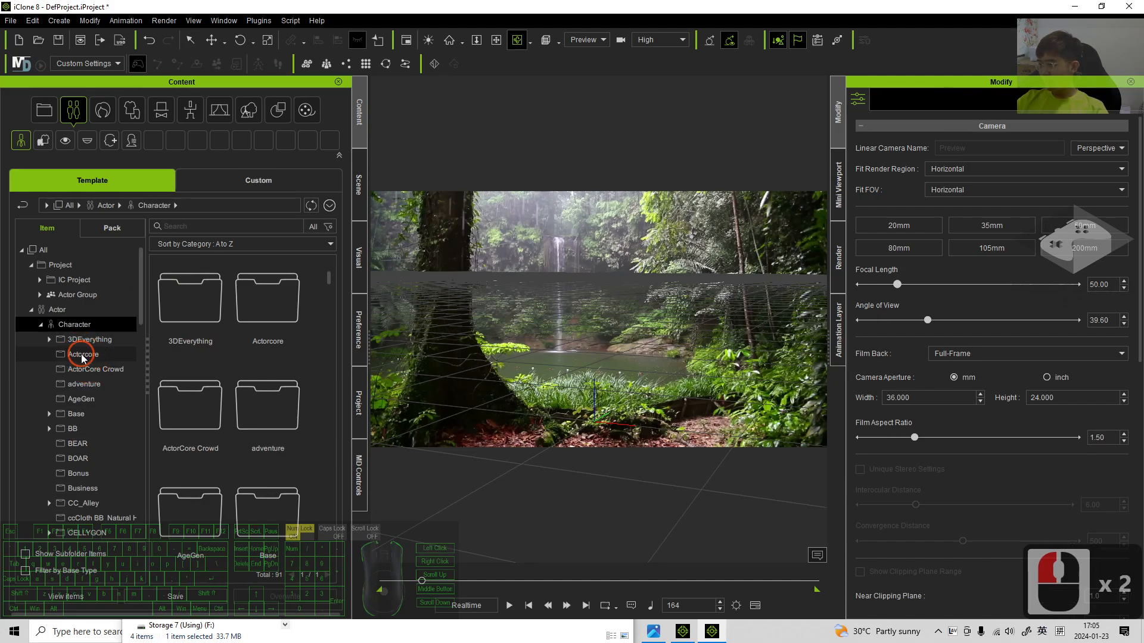
pyautogui.click(81, 354)
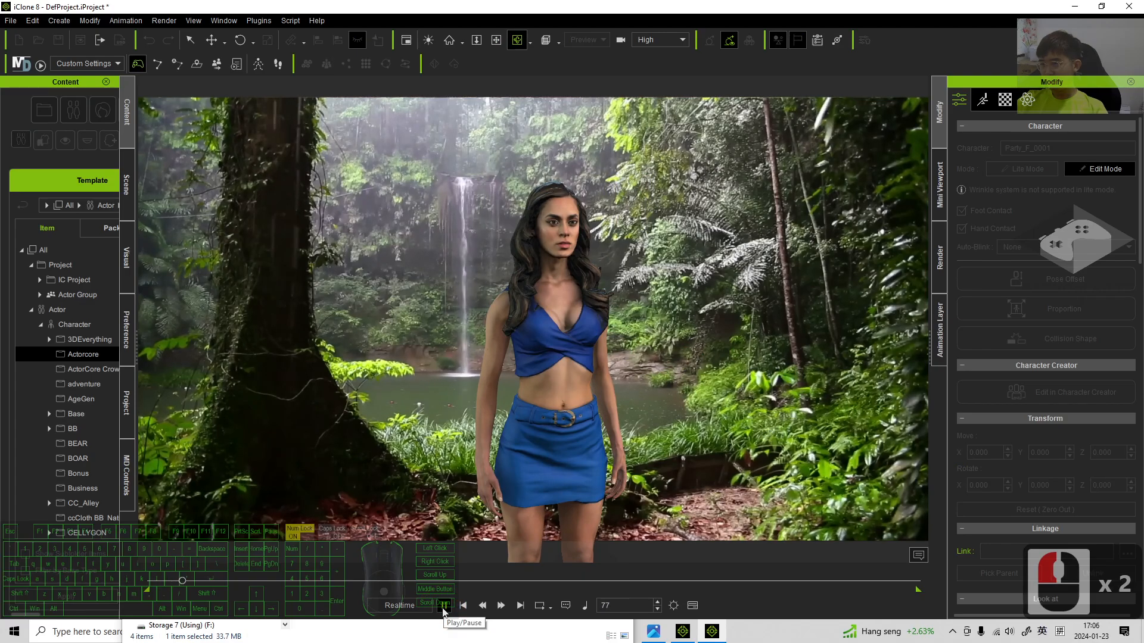
# - Pause playback and apply Female Idle_2 from 2.Human Female > Idle to Party_F_0001
pyautogui.click(464, 605)
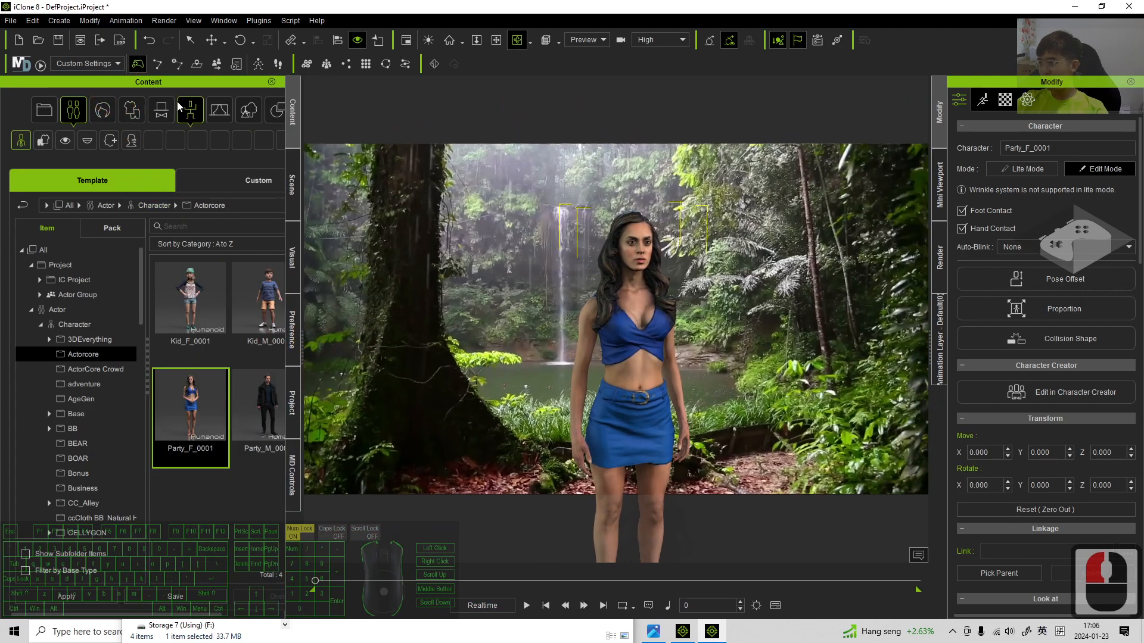
pyautogui.click(189, 110)
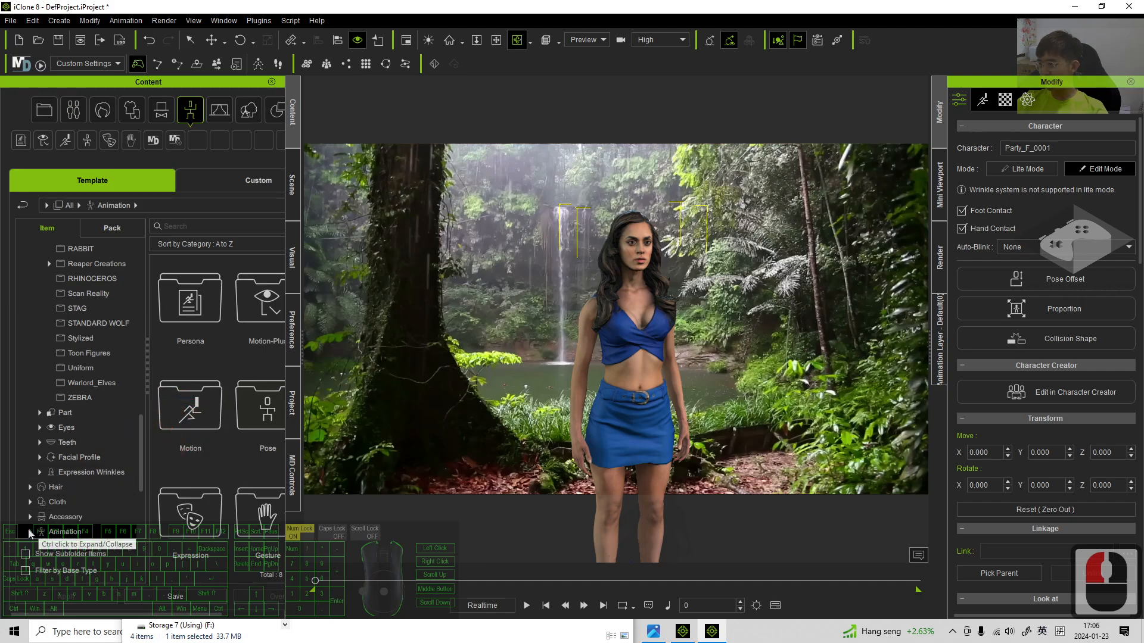
pyautogui.click(65, 475)
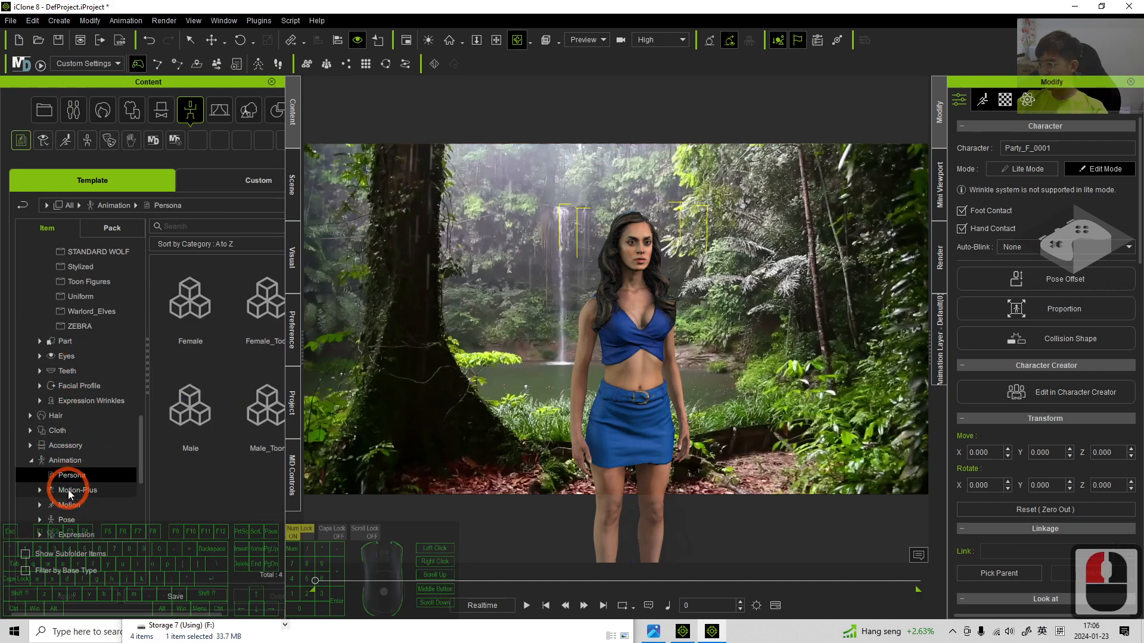
pyautogui.click(69, 504)
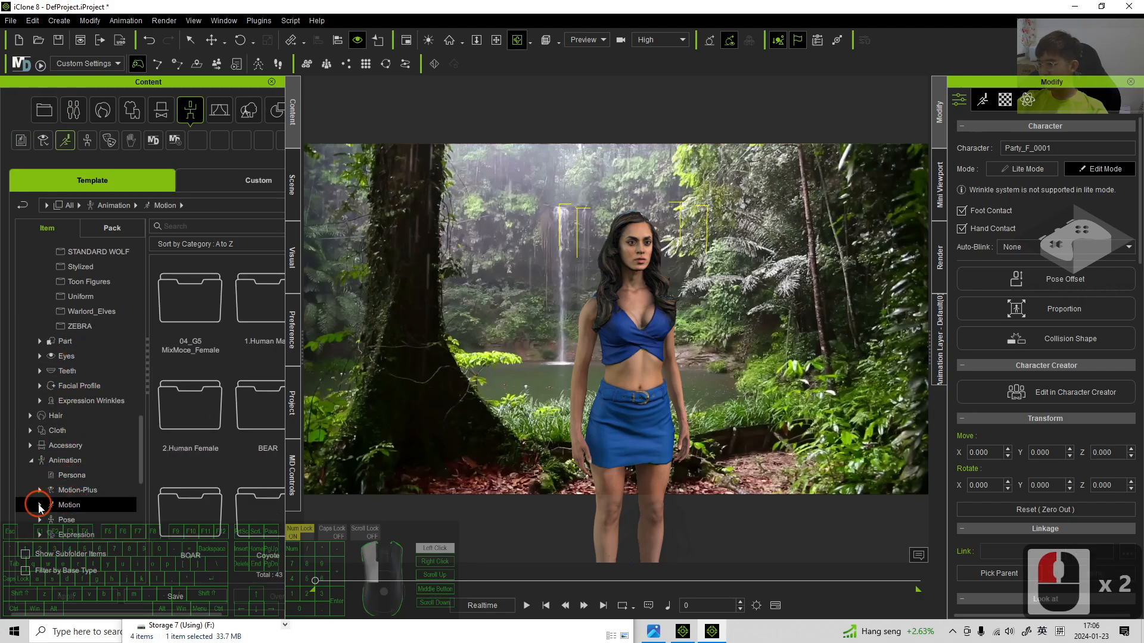
pyautogui.click(40, 504)
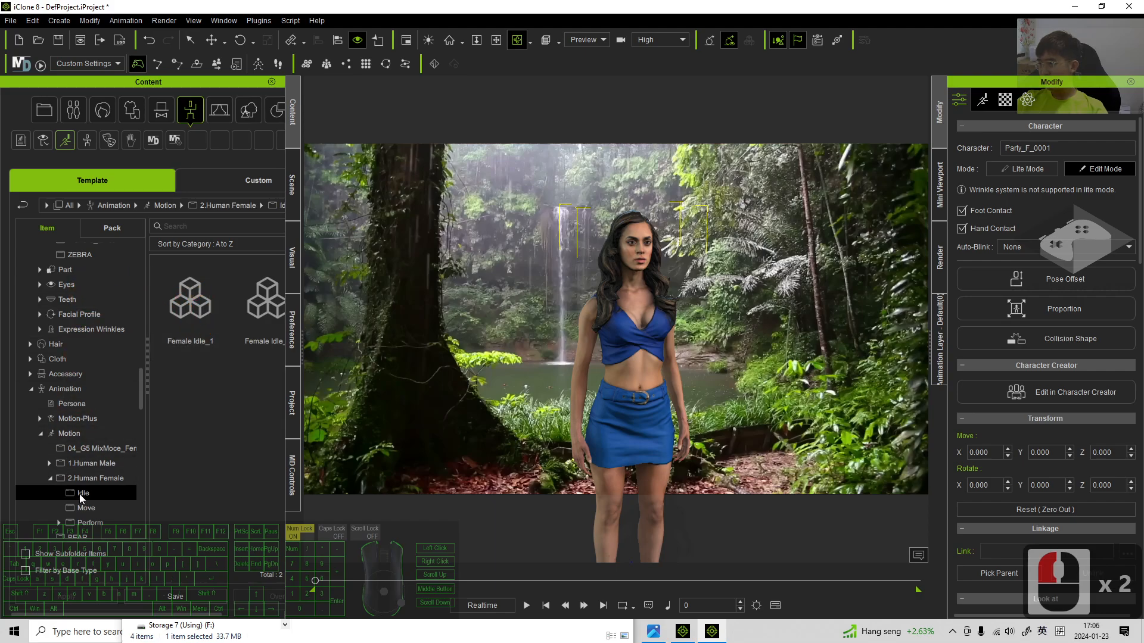
pyautogui.click(86, 508)
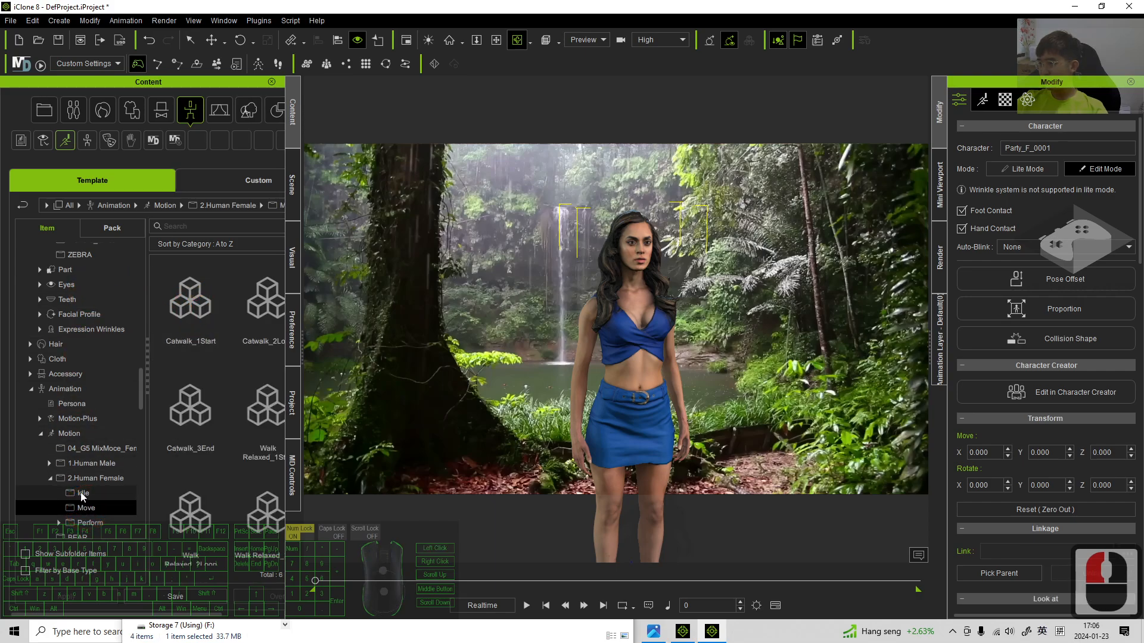
pyautogui.click(79, 493)
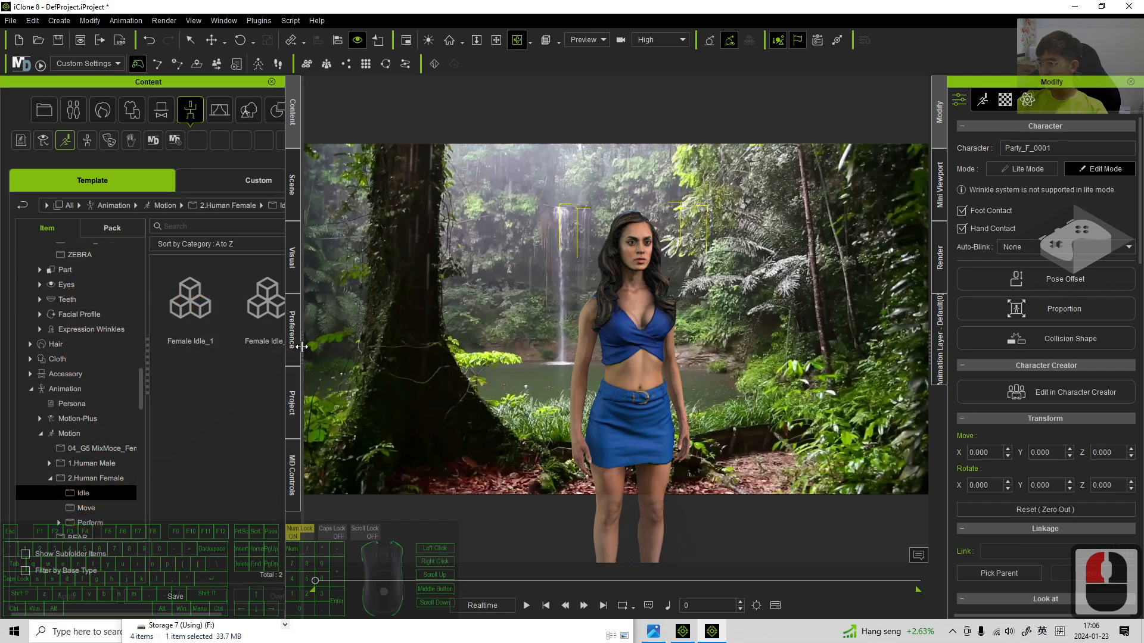
pyautogui.doubleClick(268, 305)
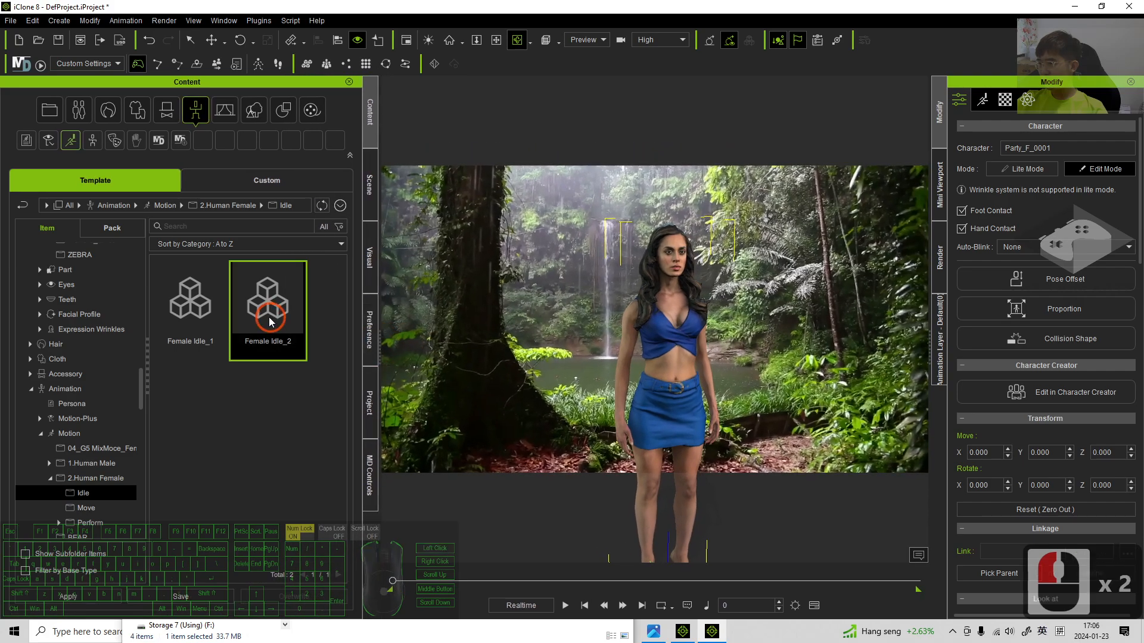
pyautogui.click(190, 299)
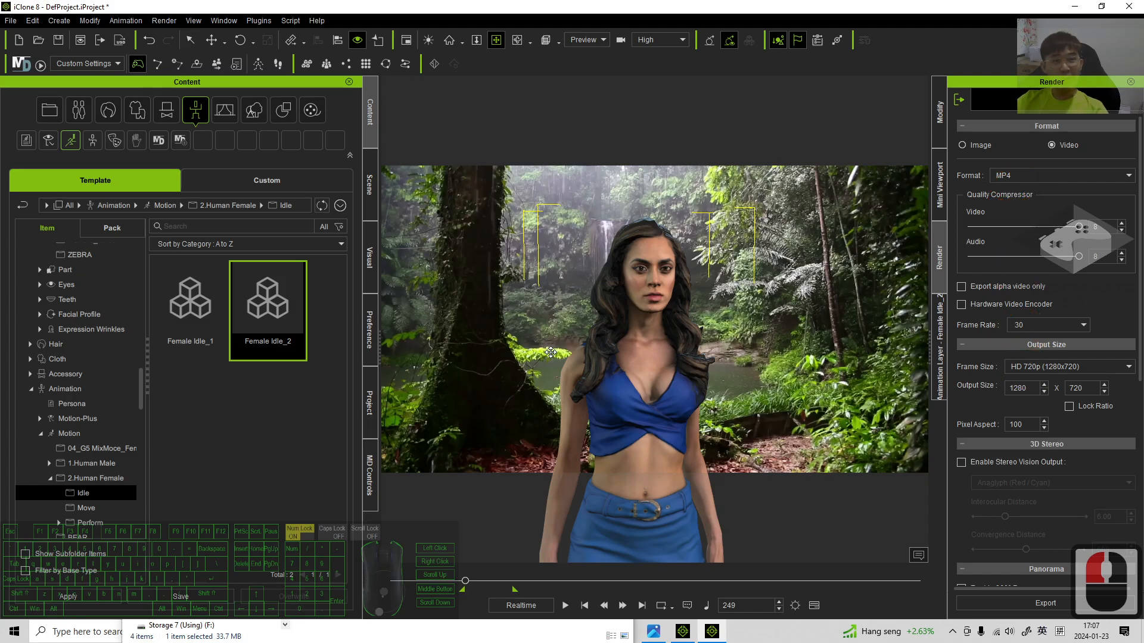
pyautogui.moveTo(520, 536)
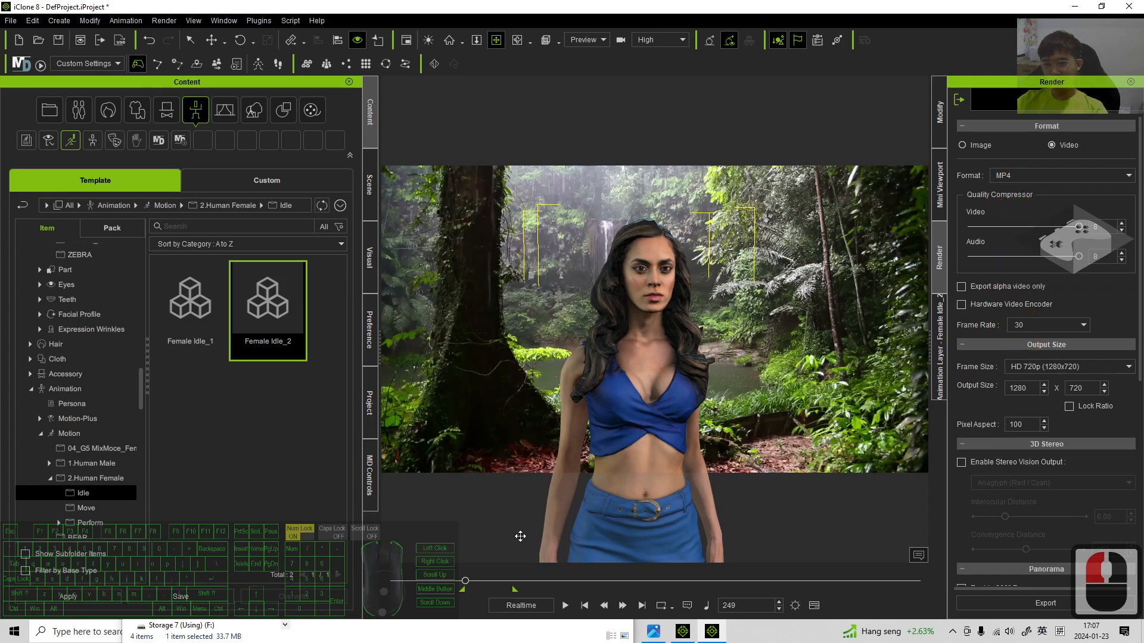
pyautogui.moveTo(596, 515)
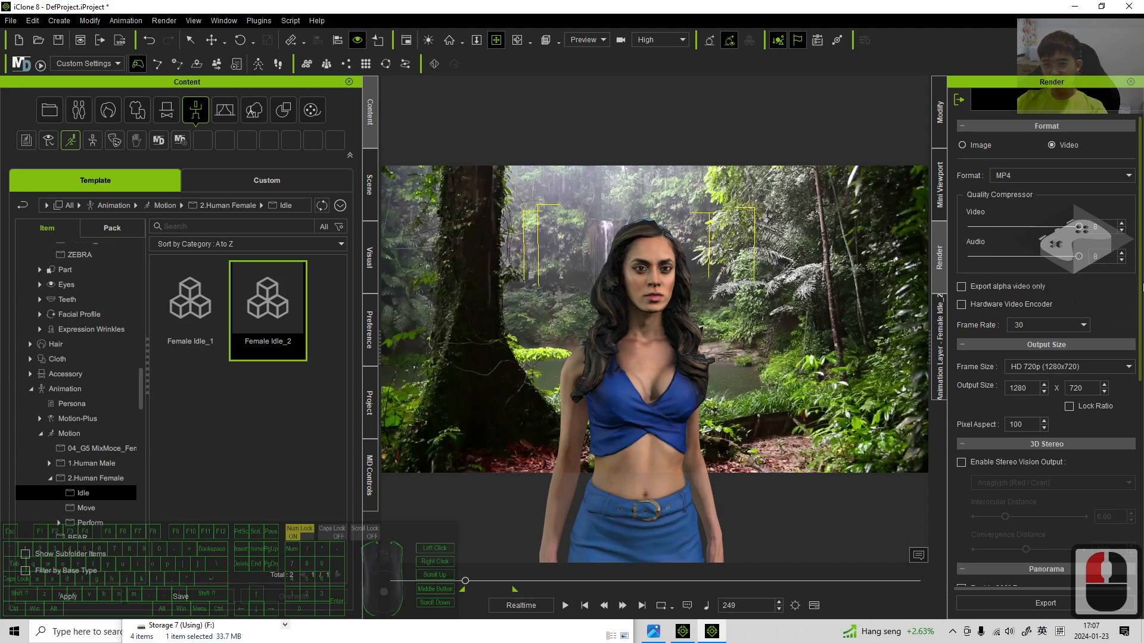
# - Scroll the Render settings to Final Render quality and output range 249 to 413
pyautogui.scroll(-3)
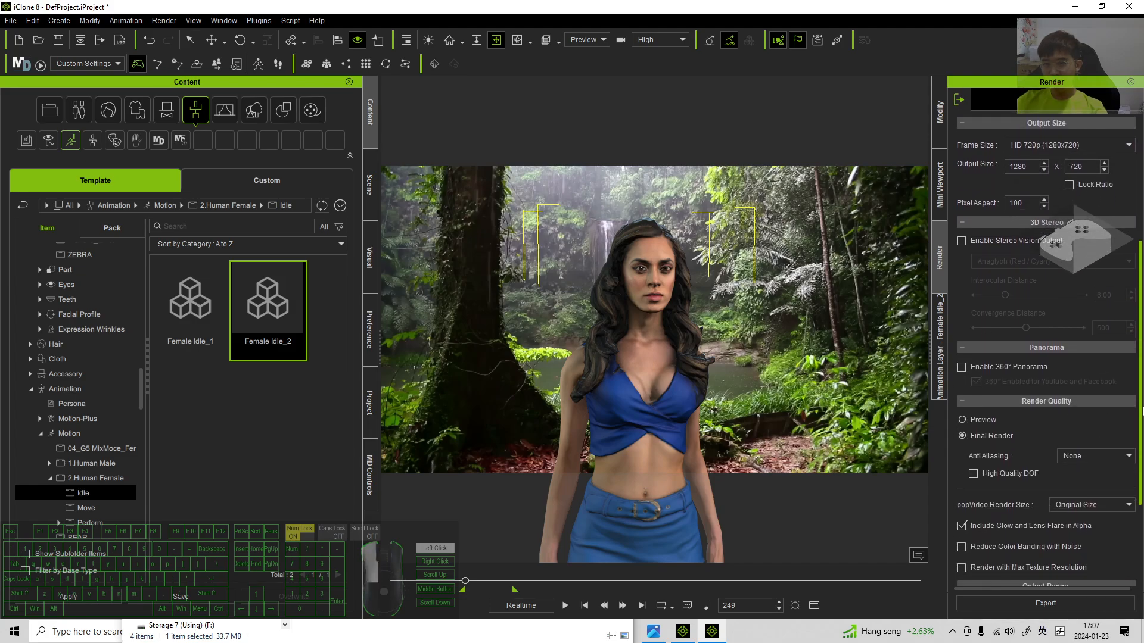
pyautogui.scroll(-3)
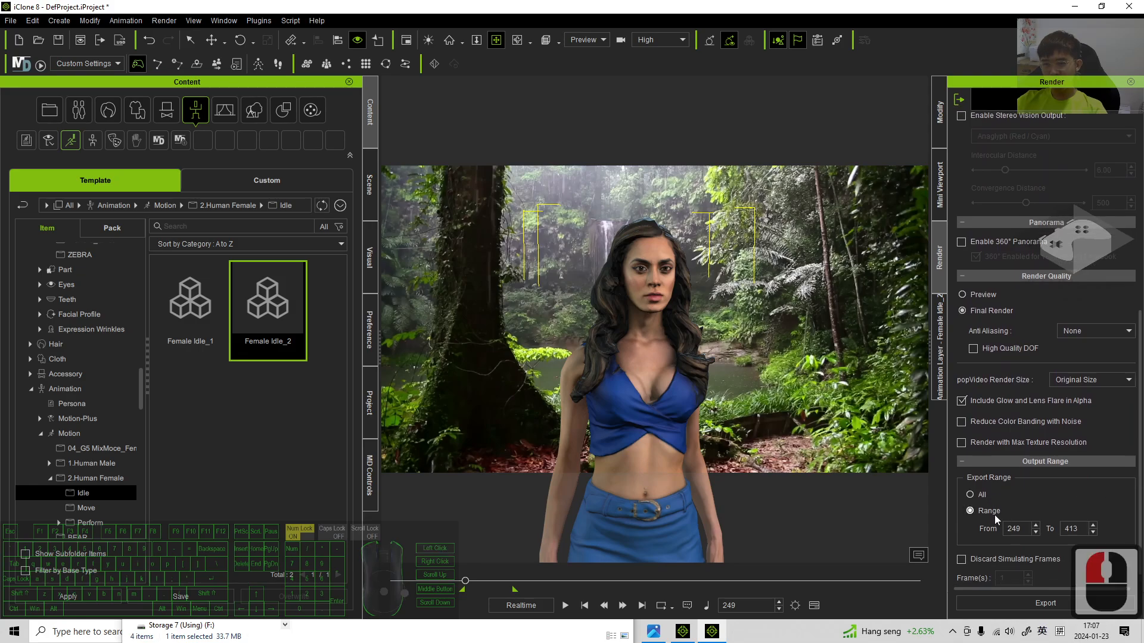
# - Export the render as video sample 01.mp4 on the Desktop and decline opening it
pyautogui.click(1045, 603)
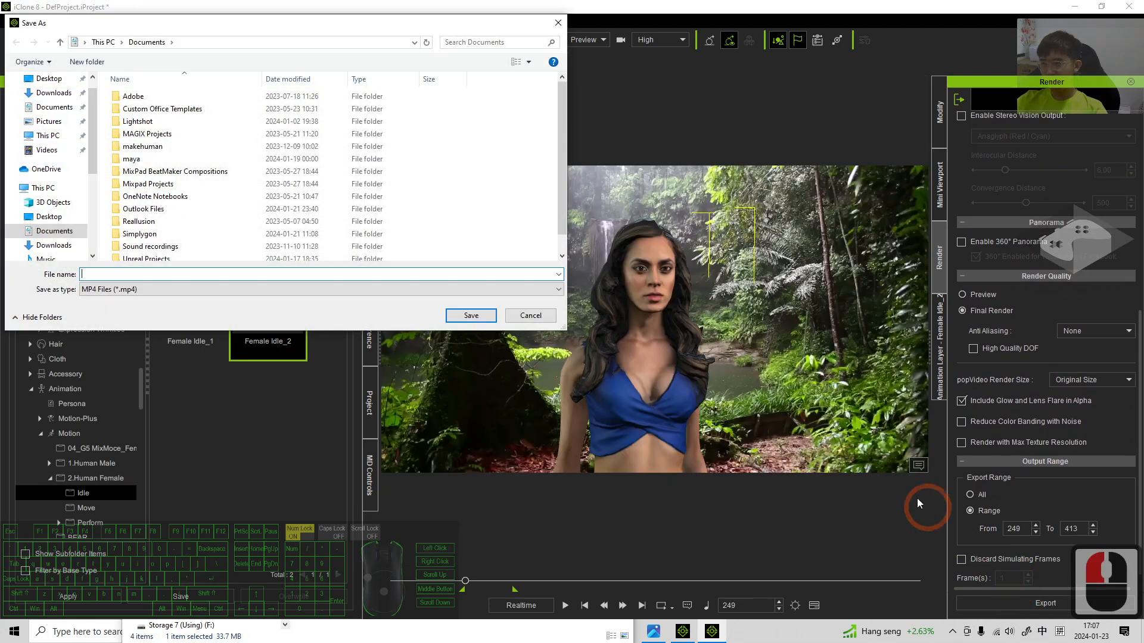
pyautogui.moveTo(102, 191)
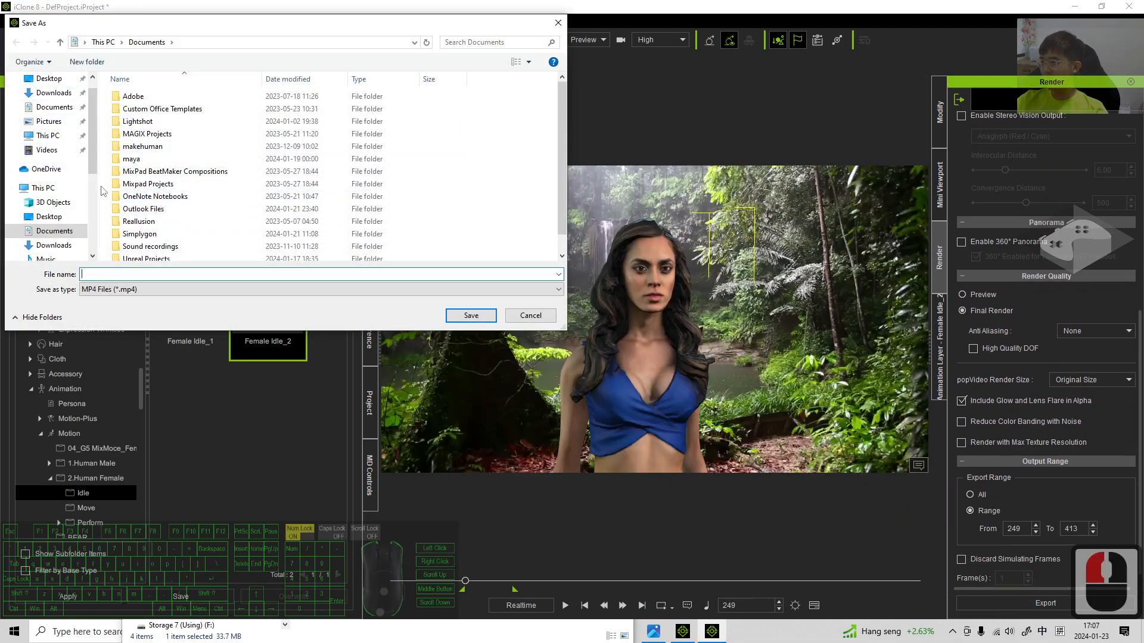
pyautogui.click(48, 78)
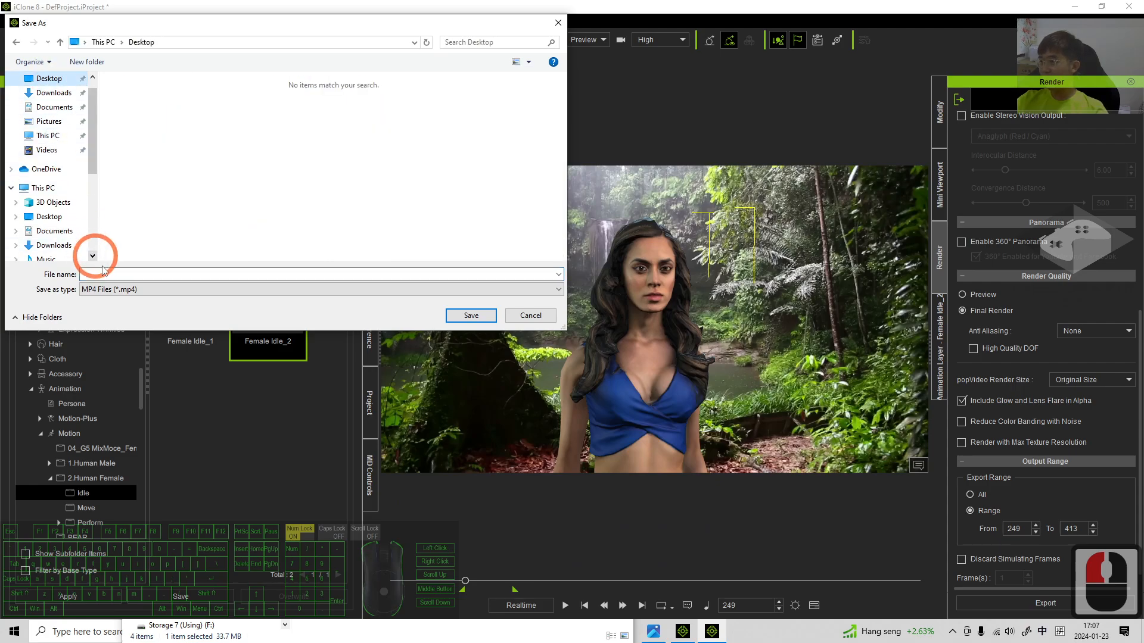
pyautogui.write('video sample')
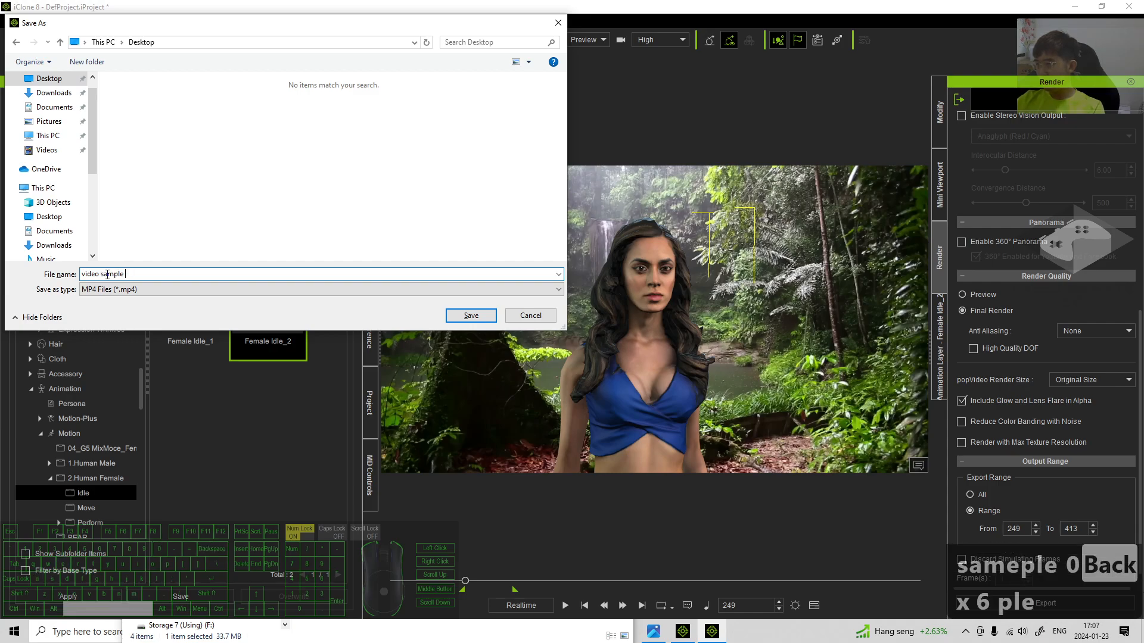
pyautogui.click(471, 315)
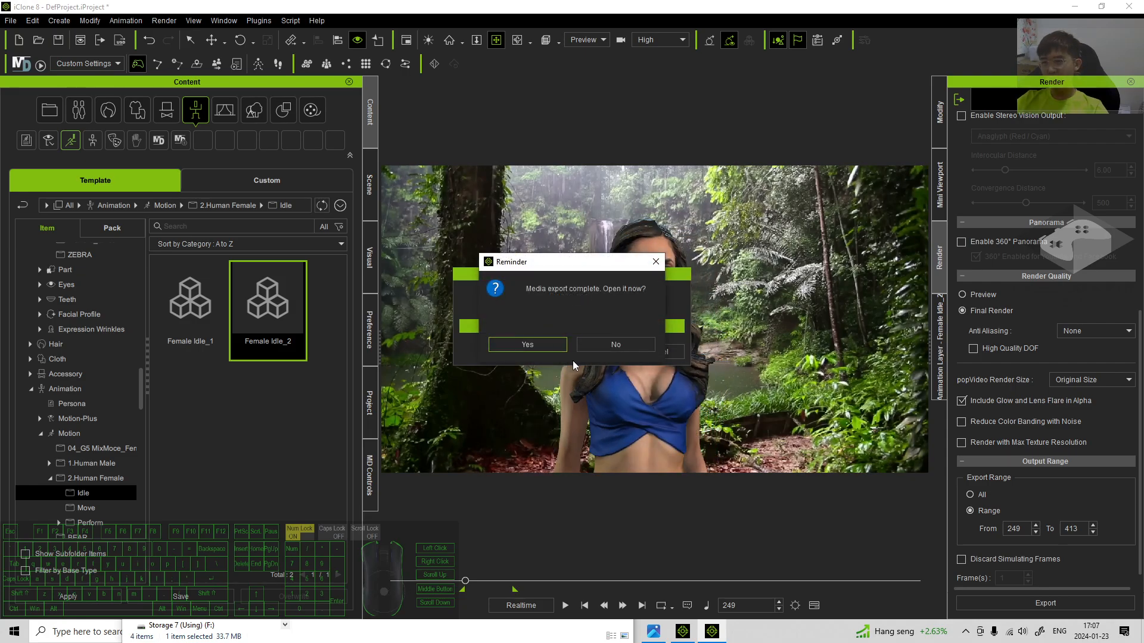
pyautogui.moveTo(609, 339)
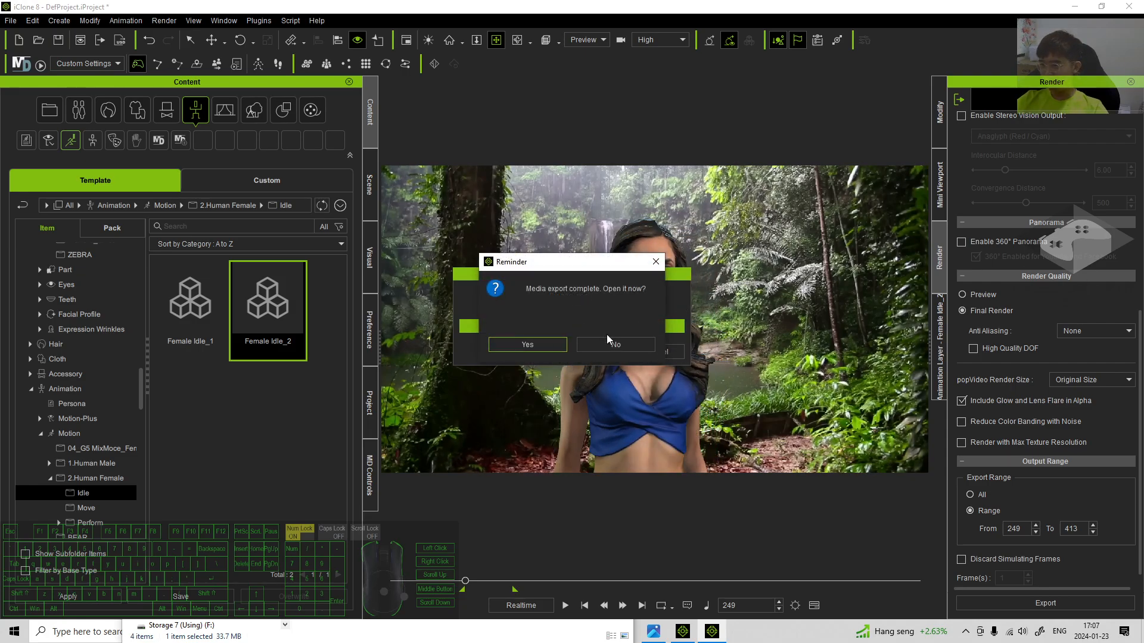
pyautogui.click(615, 344)
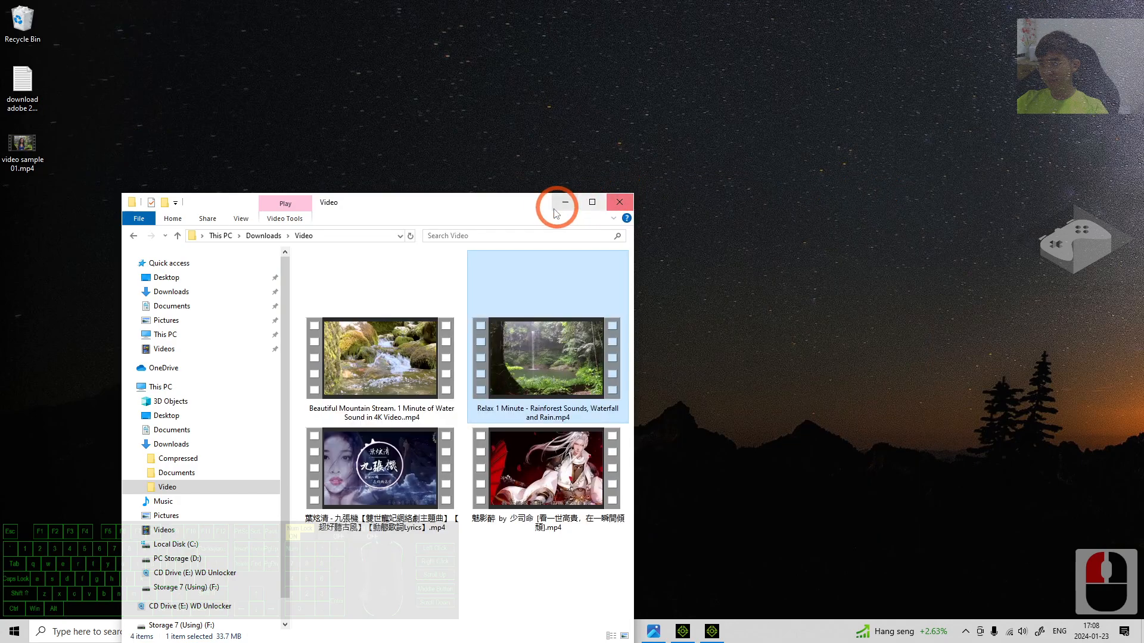
# - Minimize File Explorer and play video sample 01.mp4 in a maximized Media Player window
pyautogui.click(565, 202)
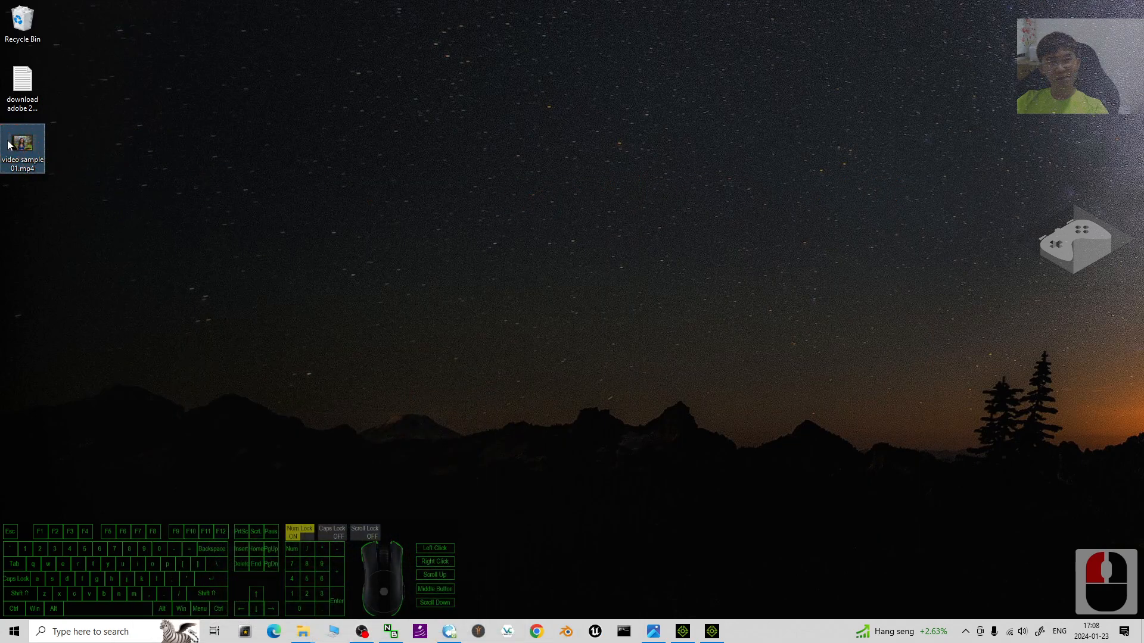
pyautogui.doubleClick(23, 143)
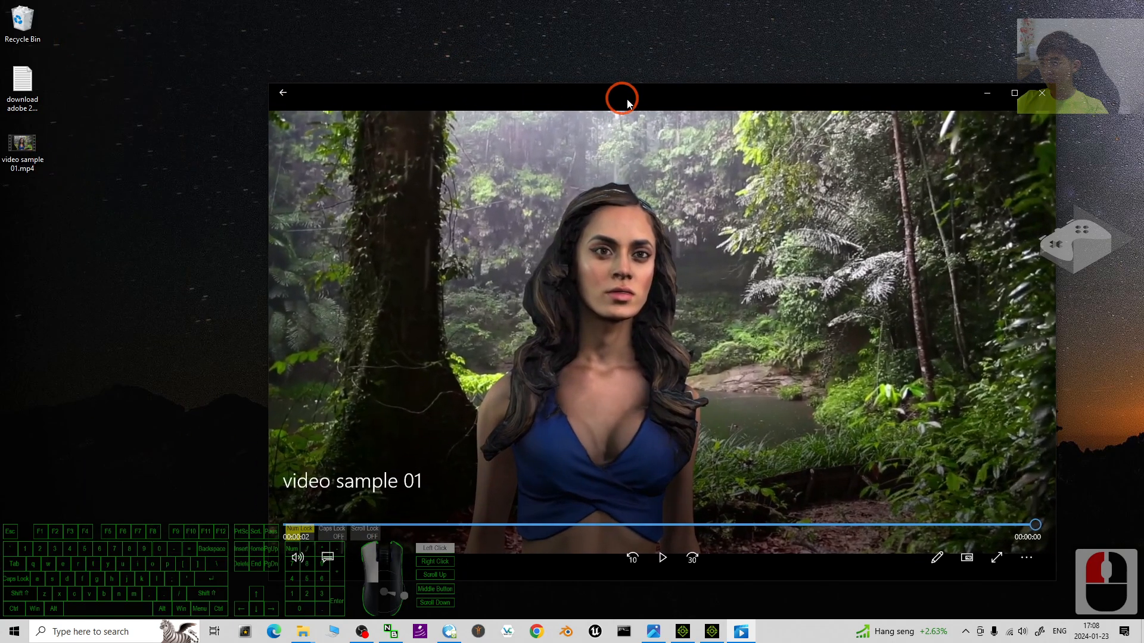
pyautogui.click(662, 557)
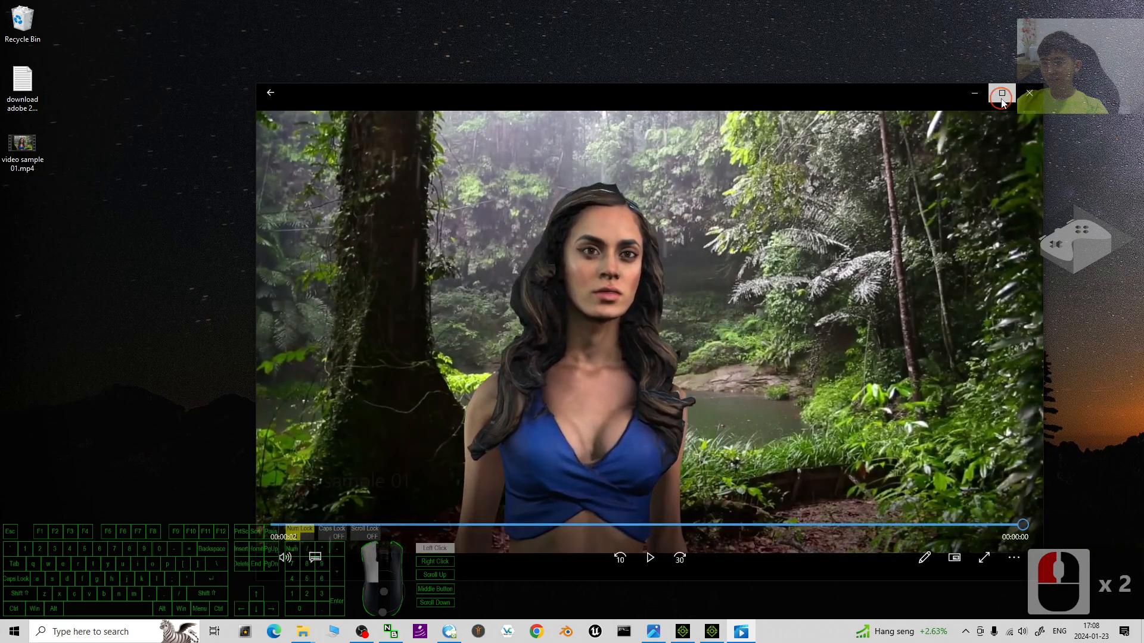
pyautogui.click(1002, 94)
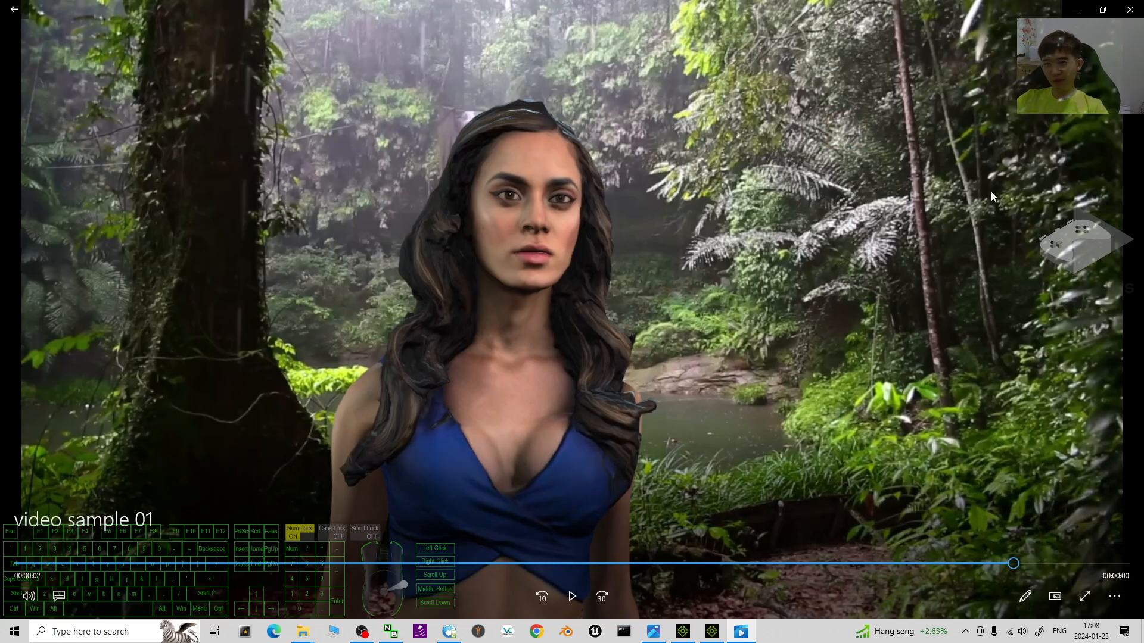
pyautogui.moveTo(804, 175)
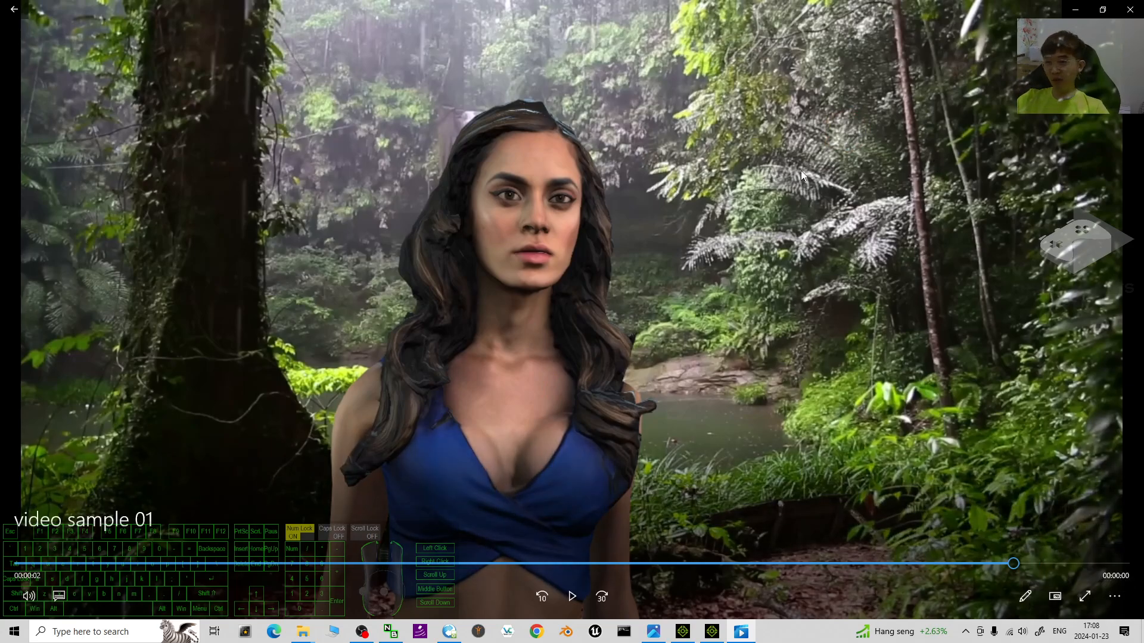
pyautogui.moveTo(733, 331)
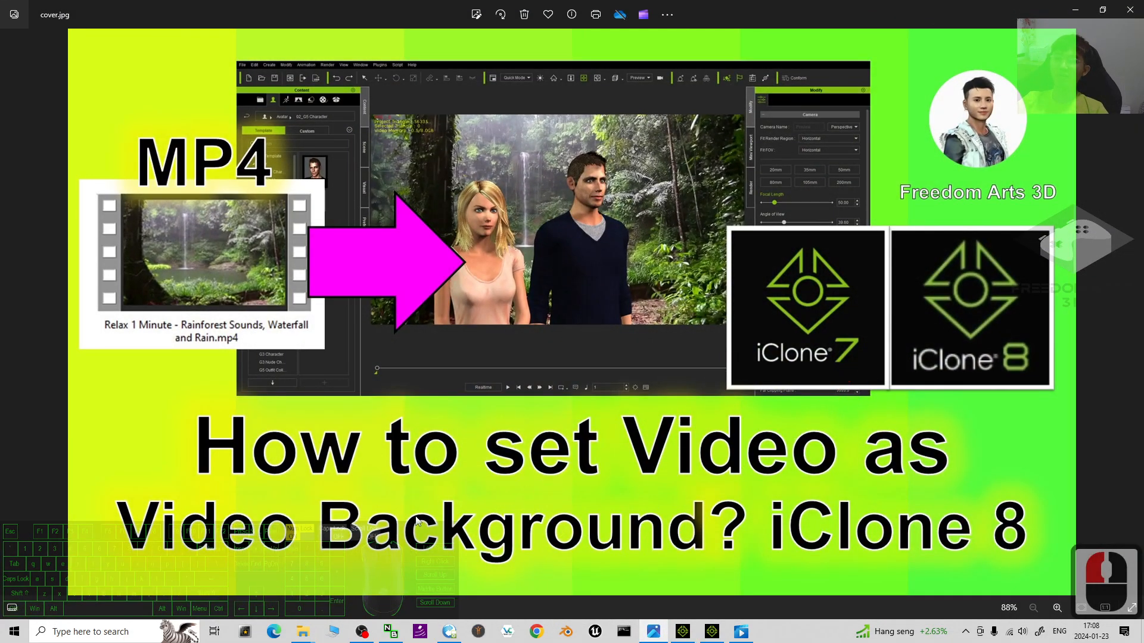
pyautogui.click(797, 357)
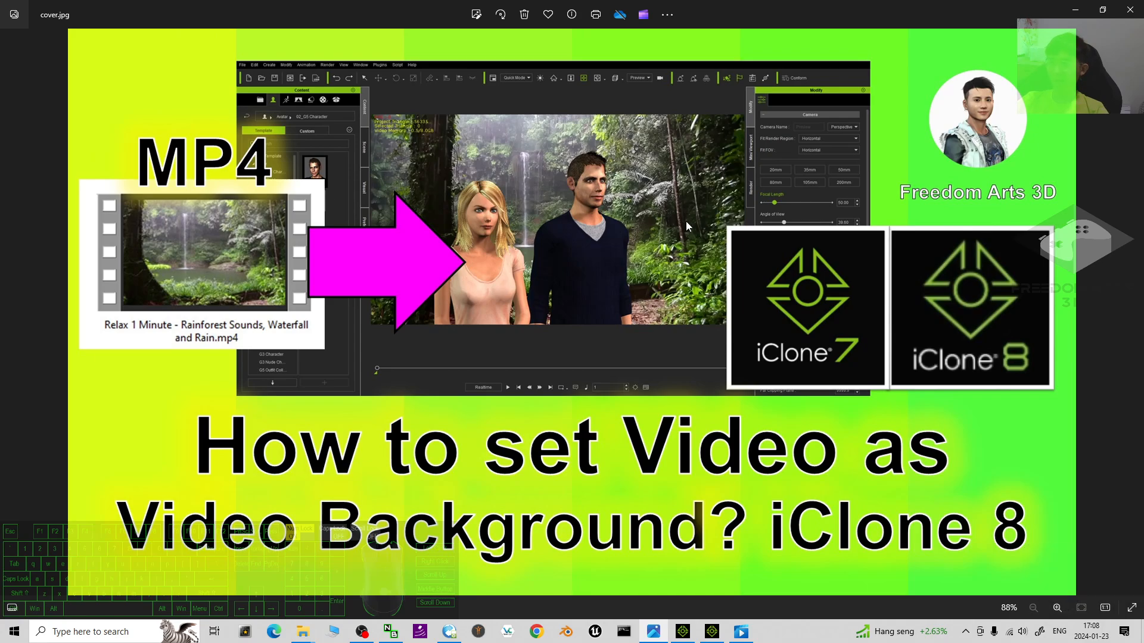
pyautogui.moveTo(659, 202)
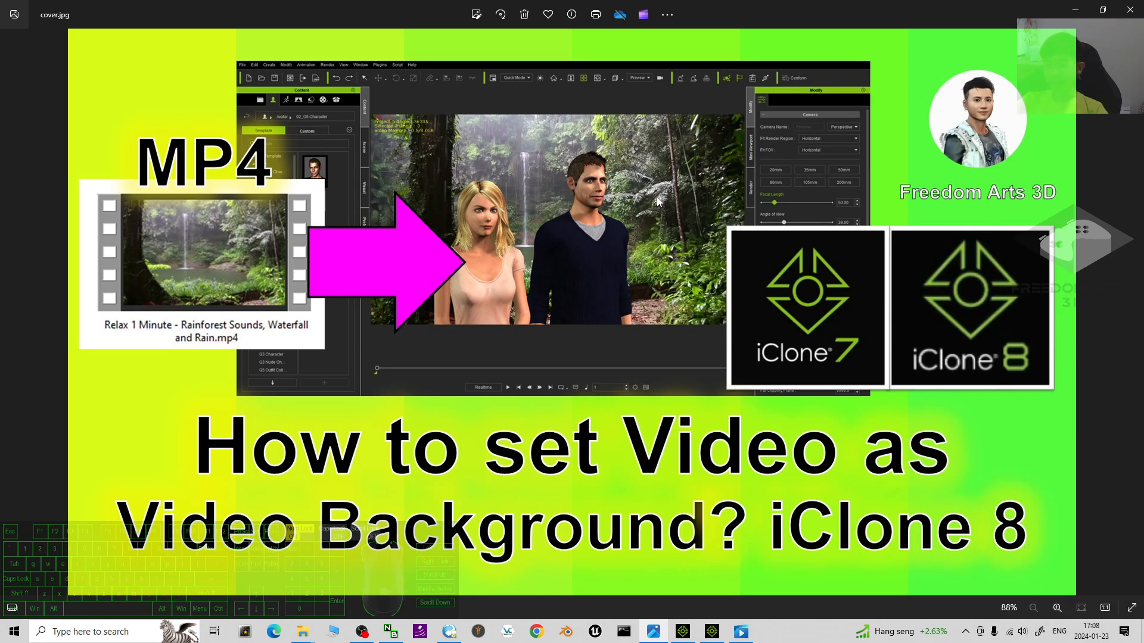
pyautogui.moveTo(651, 227)
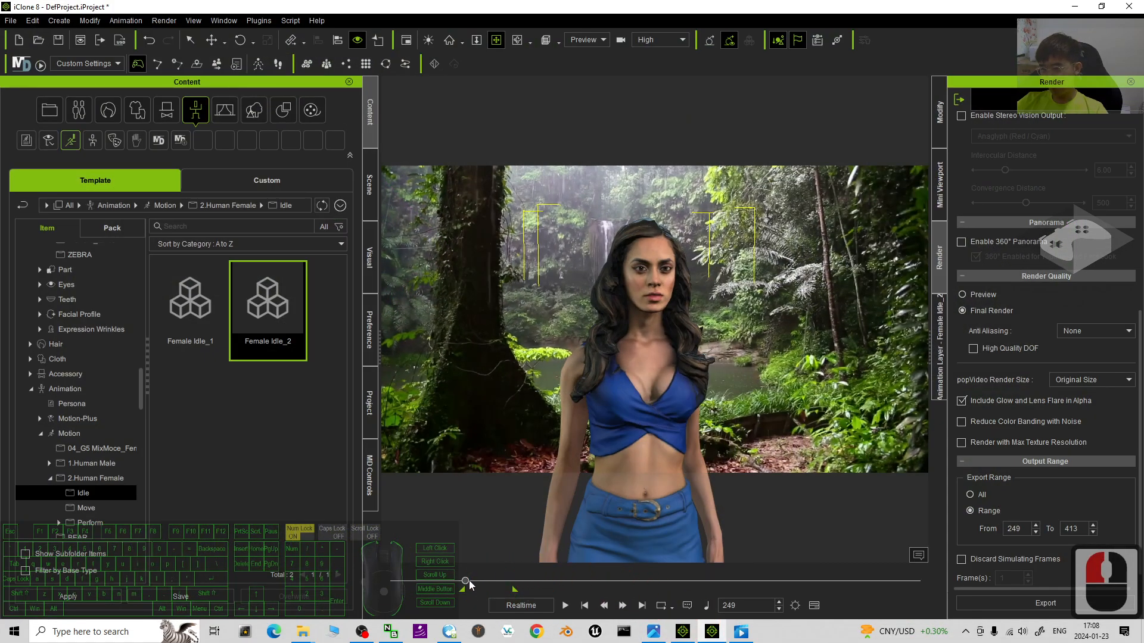
# - Scrub the timeline to frame 294 and skip the rendered video sample 01 to its middle
pyautogui.moveTo(465, 581); pyautogui.dragTo(485, 581)
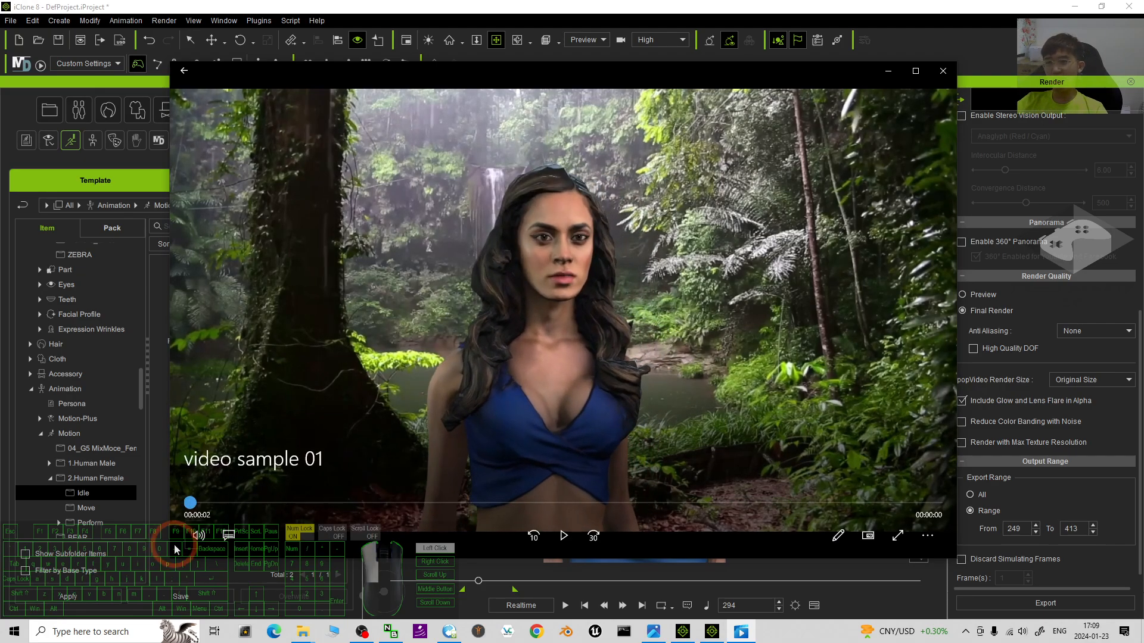
pyautogui.moveTo(190, 502); pyautogui.dragTo(526, 503)
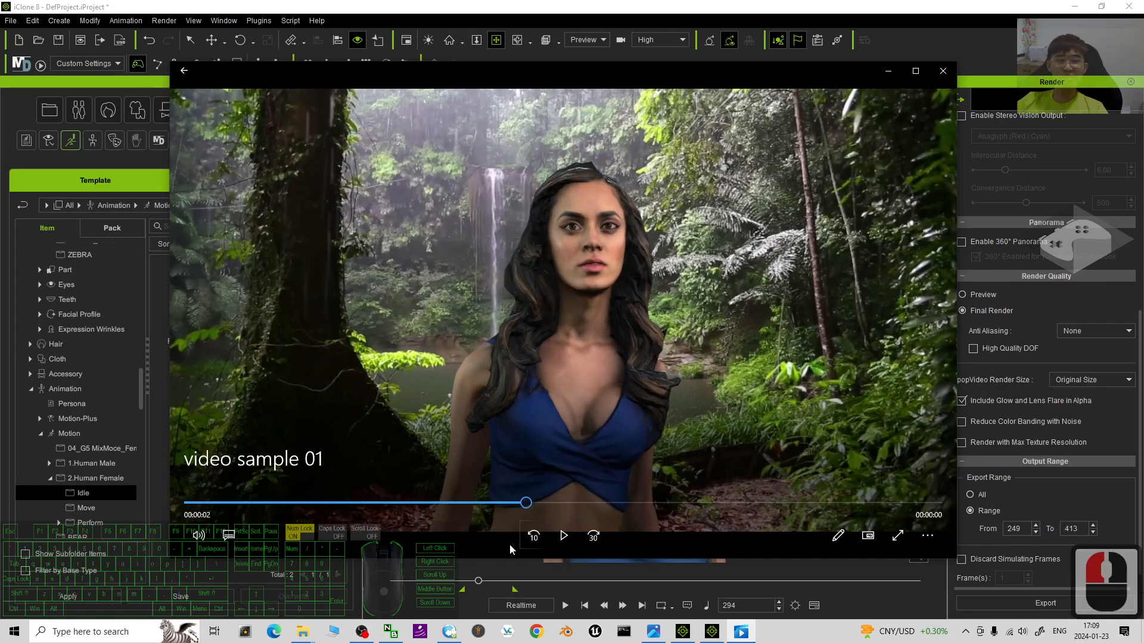